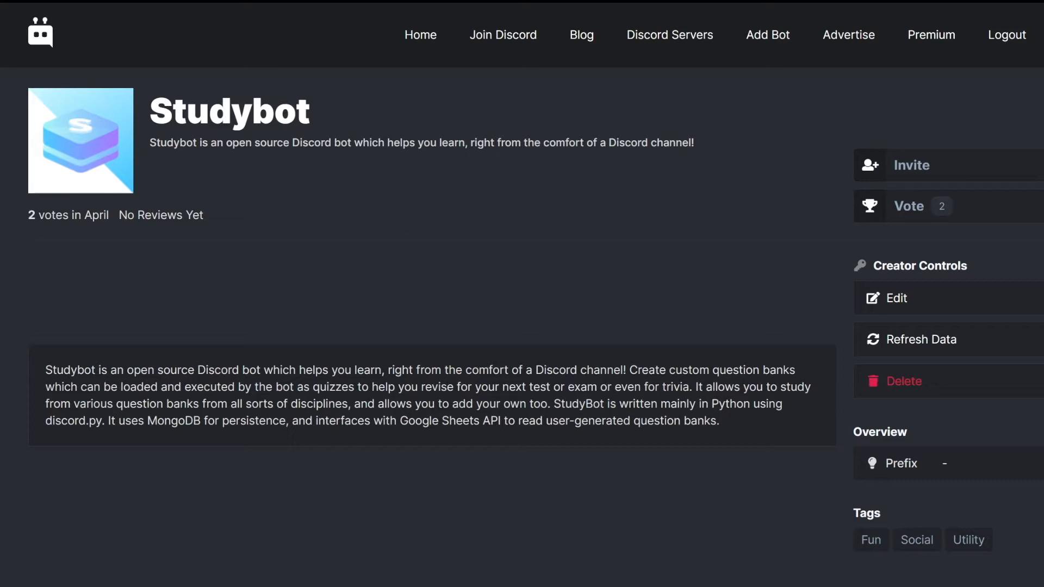
pyautogui.moveTo(712, 267)
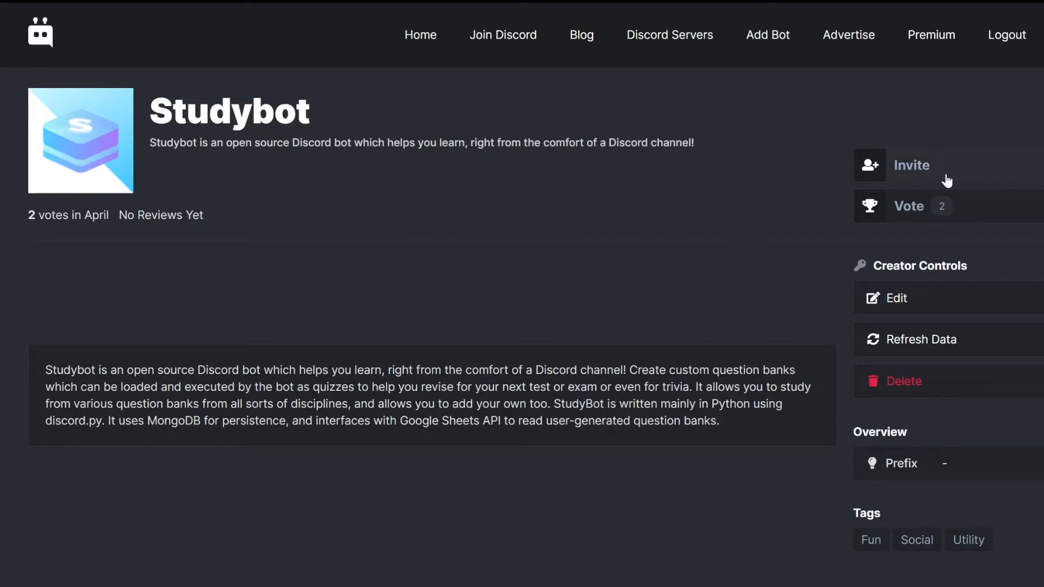
# Invite Studybot from its top.gg listing page.
pyautogui.click(911, 165)
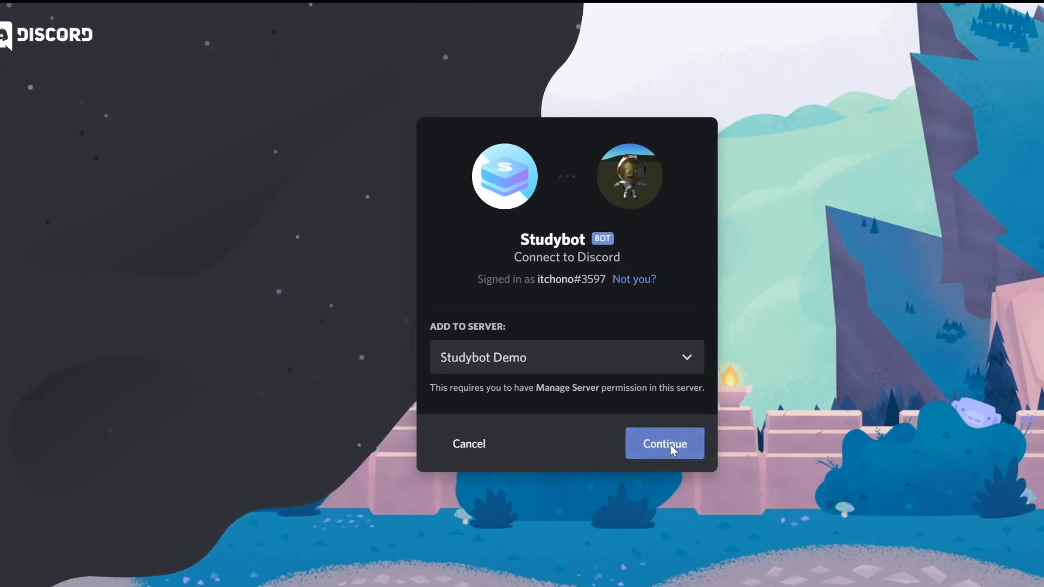
# Add Studybot to Studybot Demo and authorize read, send, embed, attach and react permissions.
pyautogui.click(663, 443)
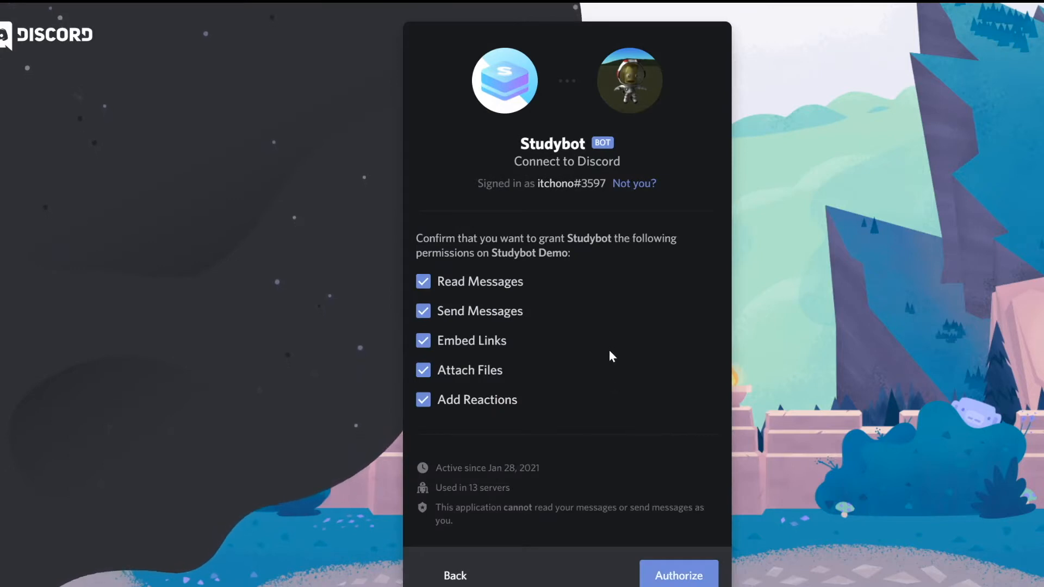
pyautogui.moveTo(598, 347)
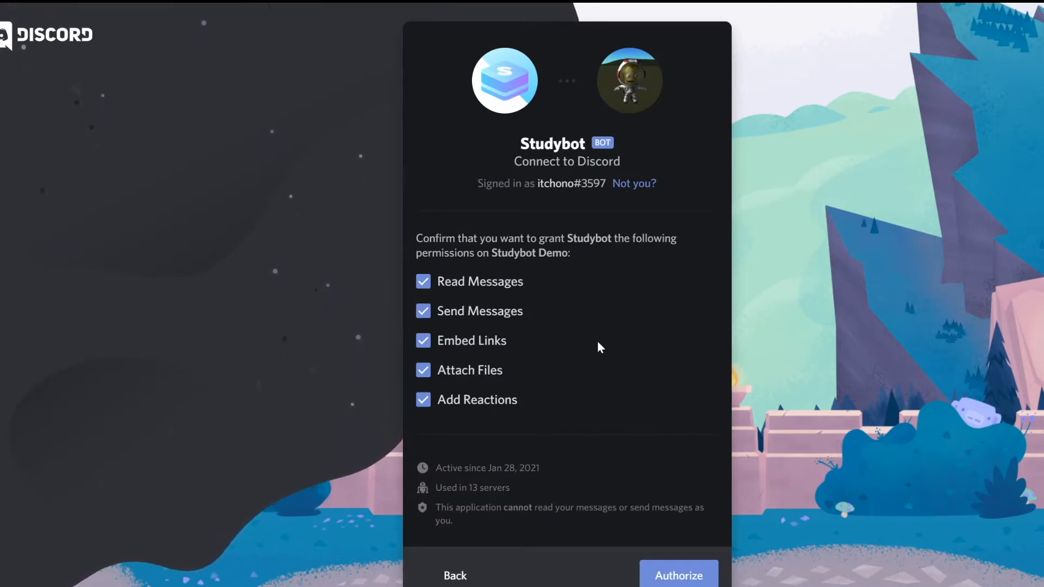
pyautogui.moveTo(537, 419)
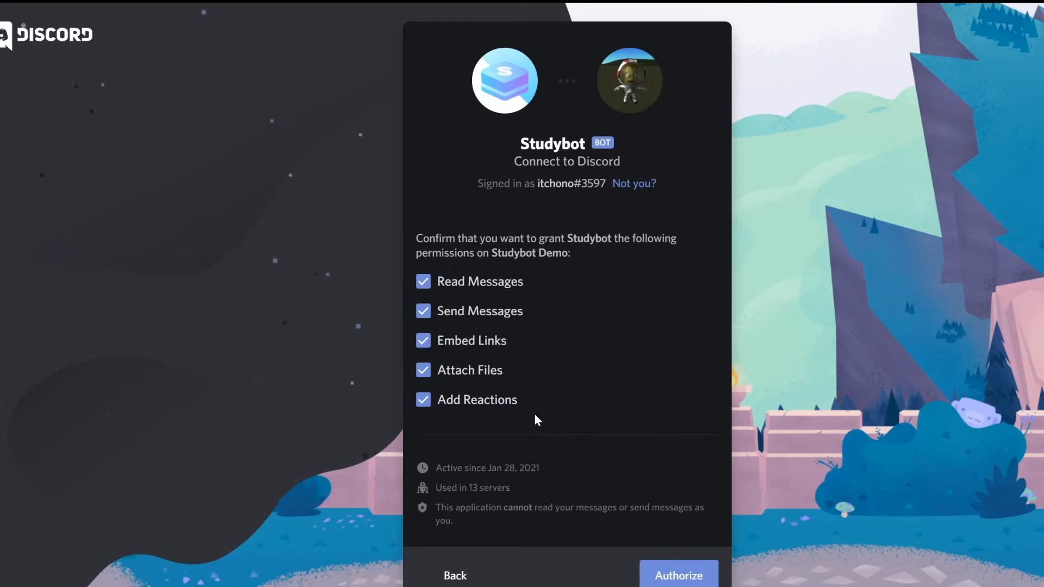
pyautogui.click(678, 575)
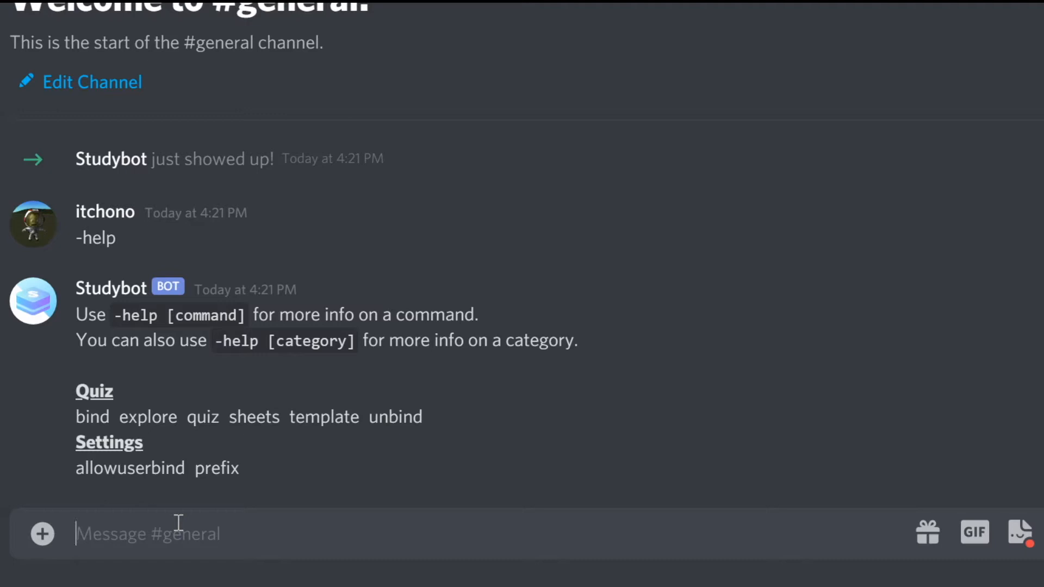
# Send -template in #general to get Studybot's template spreadsheet link.
pyautogui.write('-')
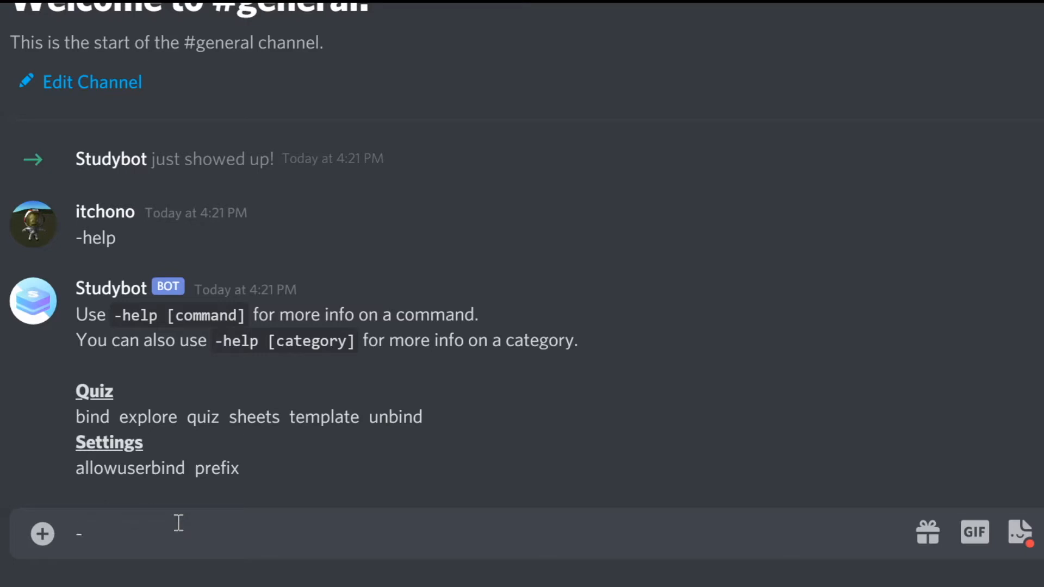
pyautogui.write('template')
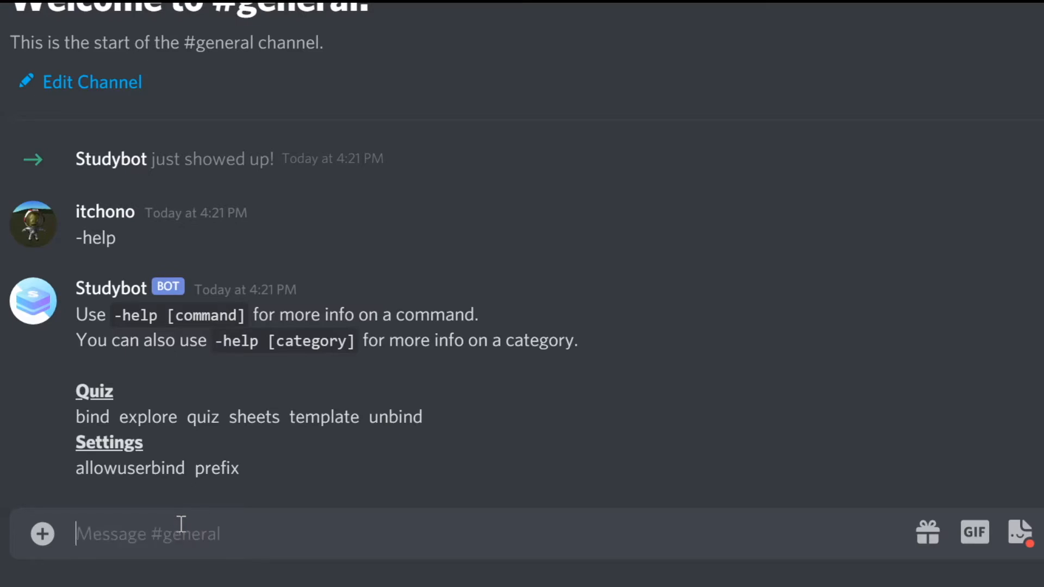
pyautogui.write('-template')
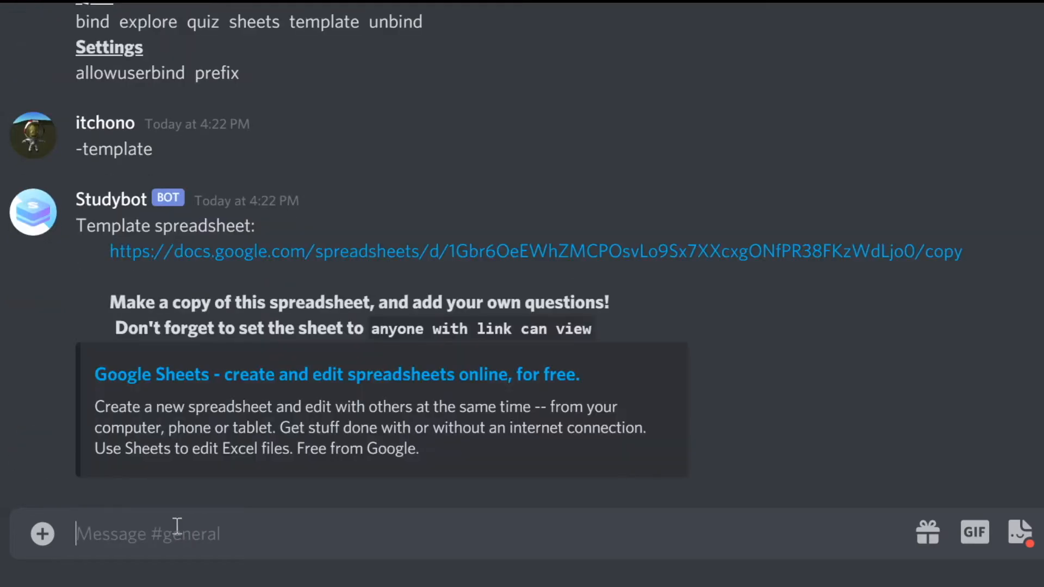
pyautogui.moveTo(290, 259)
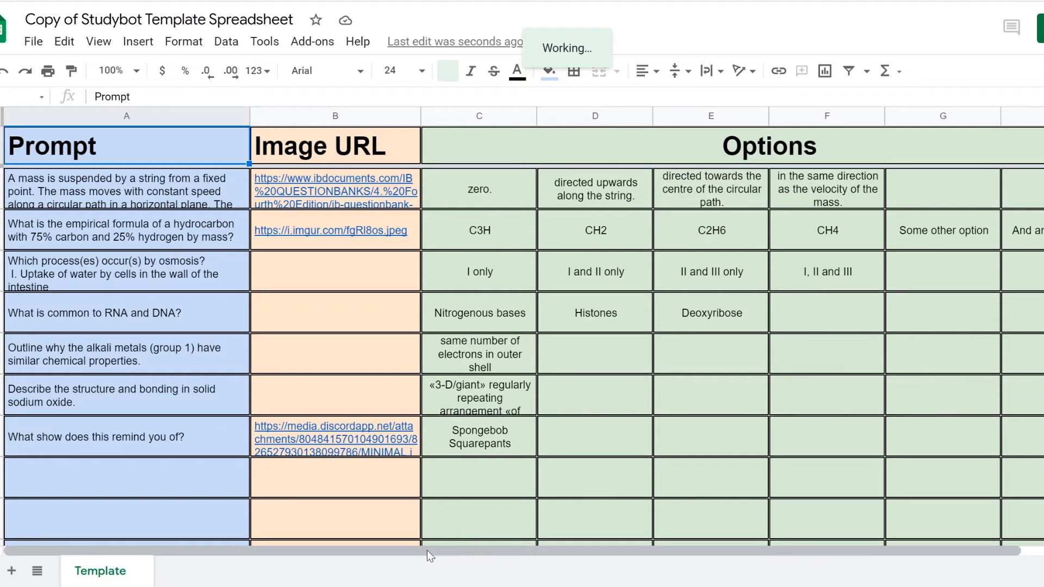
# Select the template's example question rows below the header to clear them.
pyautogui.click(447, 71)
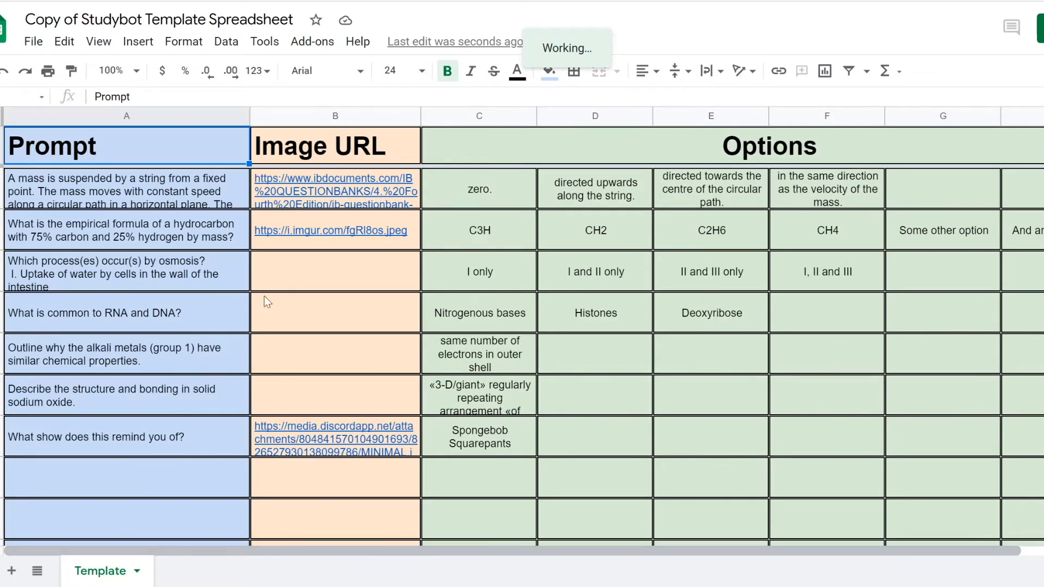
pyautogui.moveTo(219, 269)
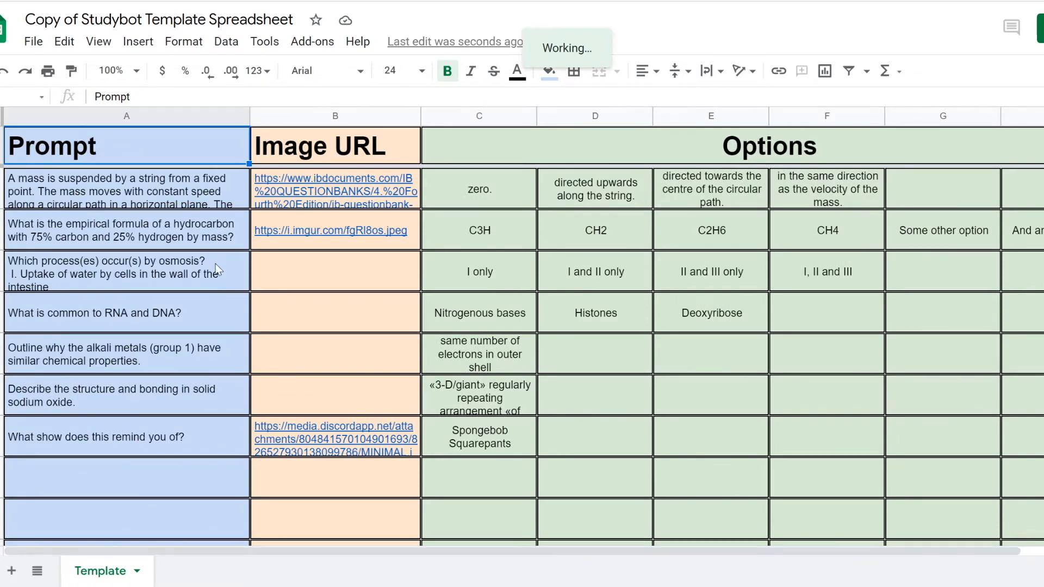
pyautogui.moveTo(234, 273)
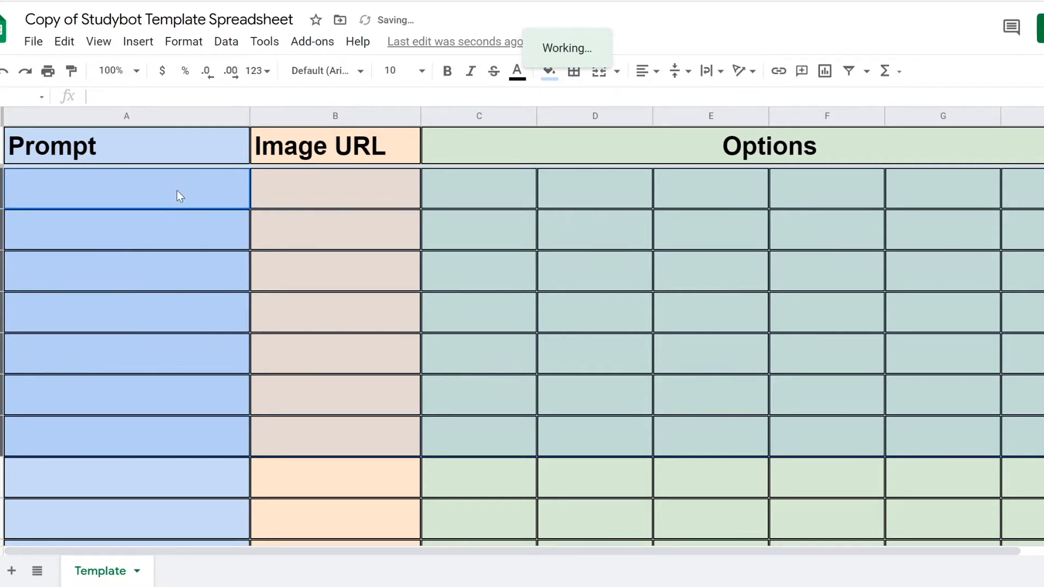
# Enter 'Example Multiple Choice Question' in A2 with an imgur image URL in B2.
pyautogui.write('Example Multiple')
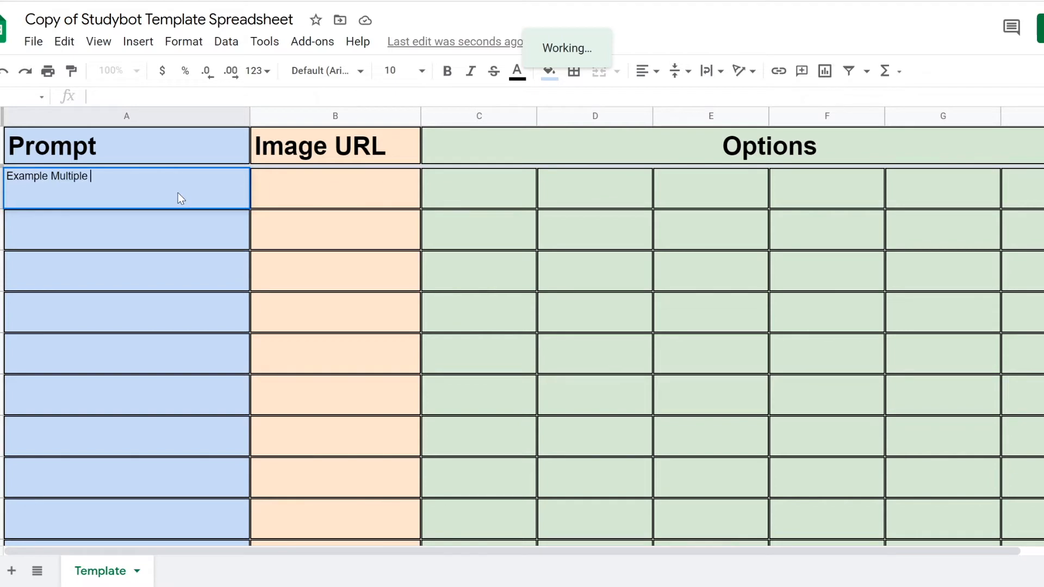
pyautogui.write('Choice Question')
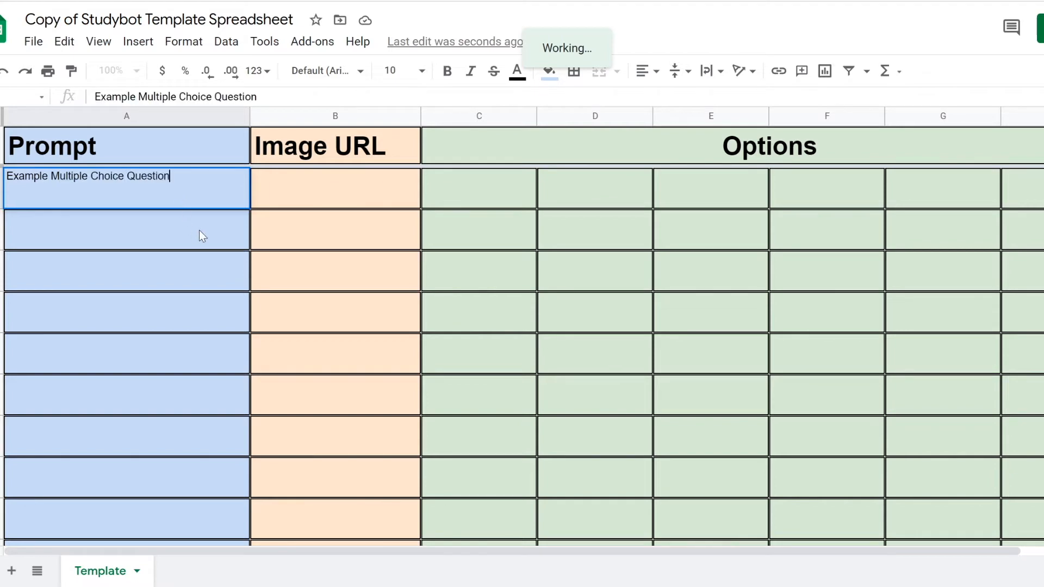
pyautogui.click(335, 189)
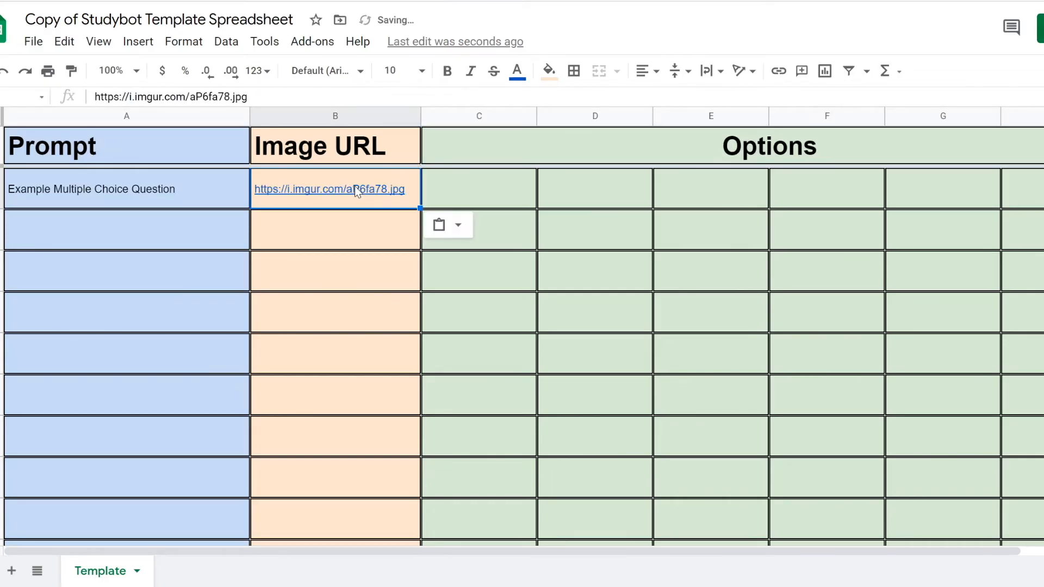
pyautogui.click(478, 189)
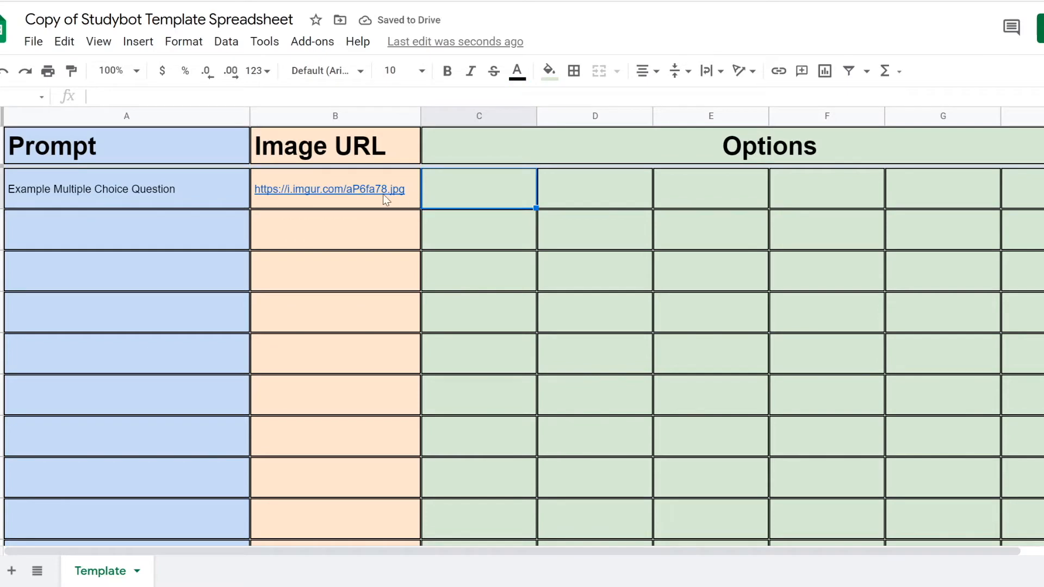
pyautogui.click(330, 190)
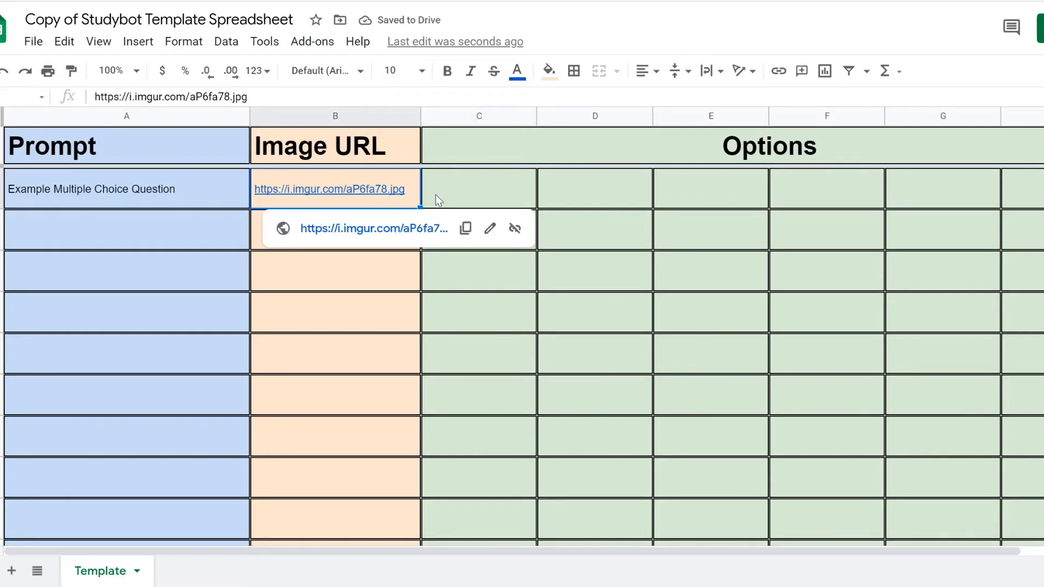
pyautogui.hscroll(3)
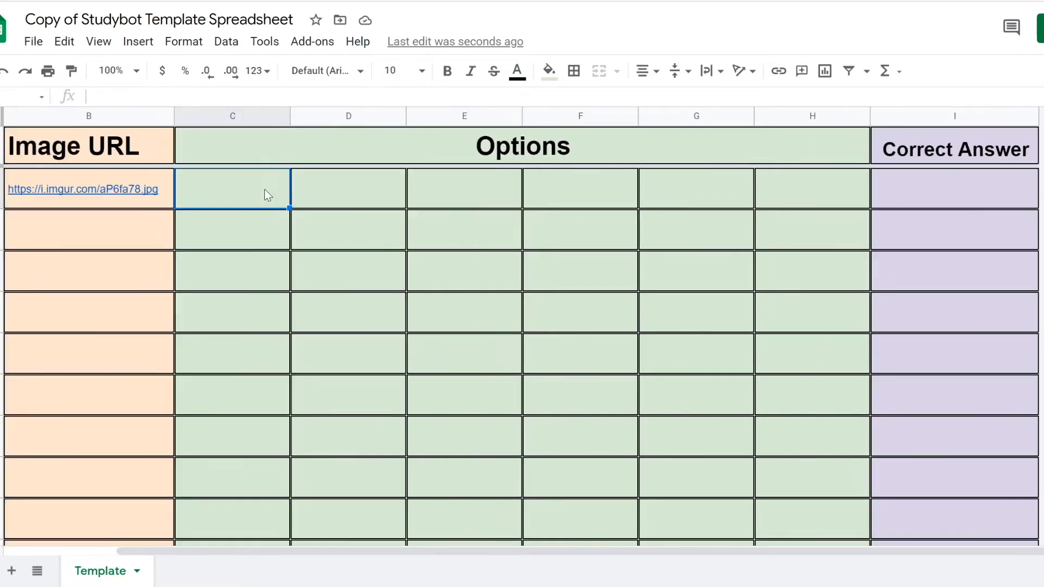
# Fill Option one and Option two, then insert two option columns before column G.
pyautogui.write('Option one')
pyautogui.click(348, 188)
pyautogui.write('Option two')
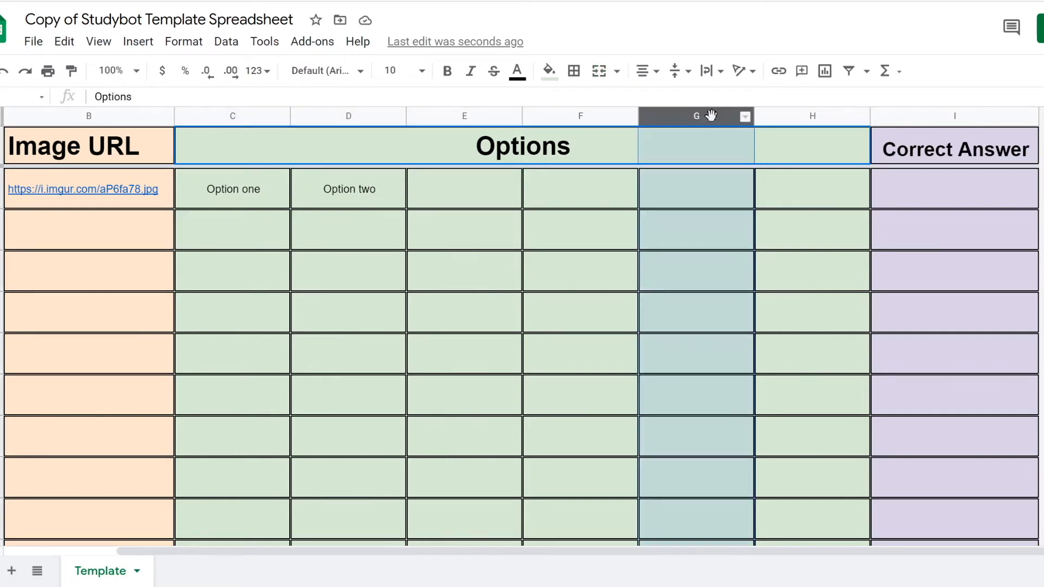
pyautogui.rightClick(695, 116)
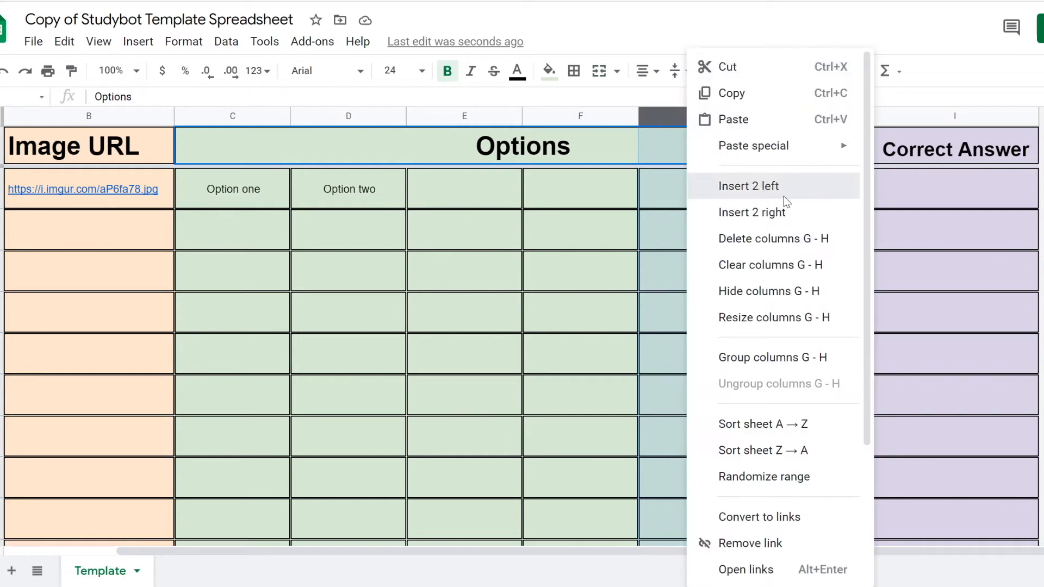
pyautogui.click(748, 186)
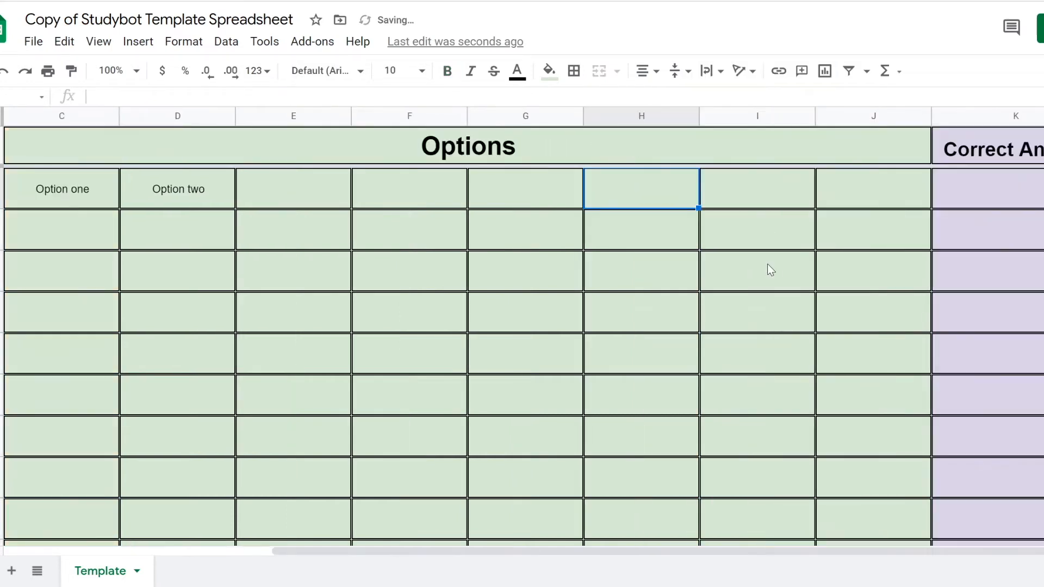
pyautogui.click(756, 270)
pyautogui.write('Another multiple Cho')
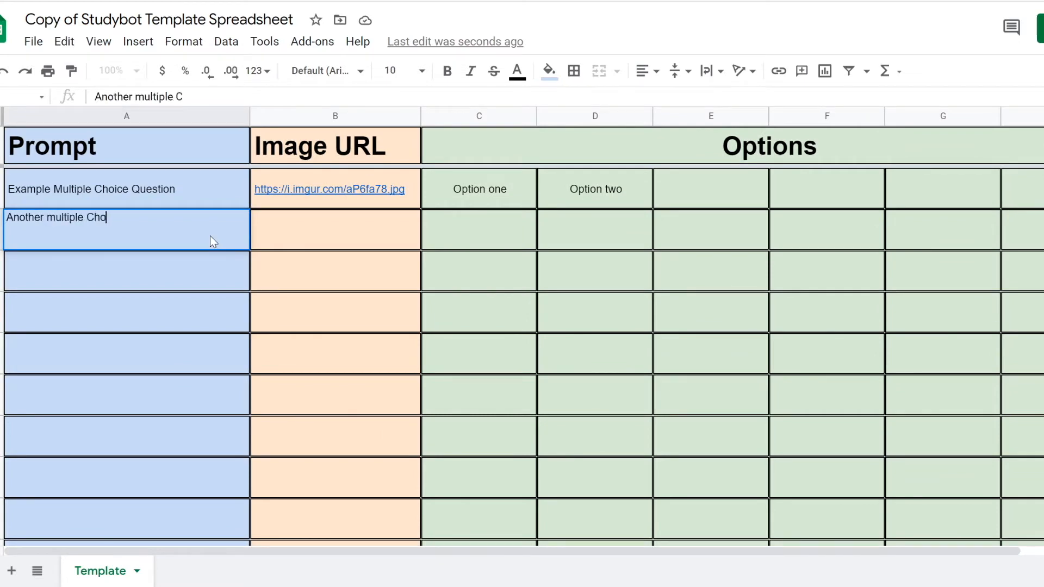
# Fill Option one through Option four for 'Another multiple Choice question' in C3–F3.
pyautogui.write('Option two')
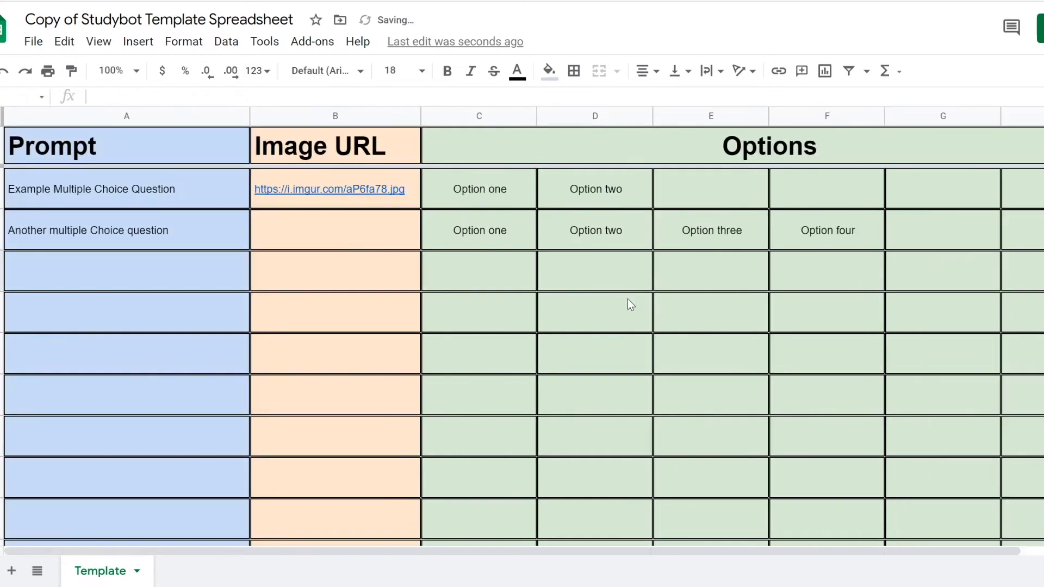
pyautogui.click(126, 272)
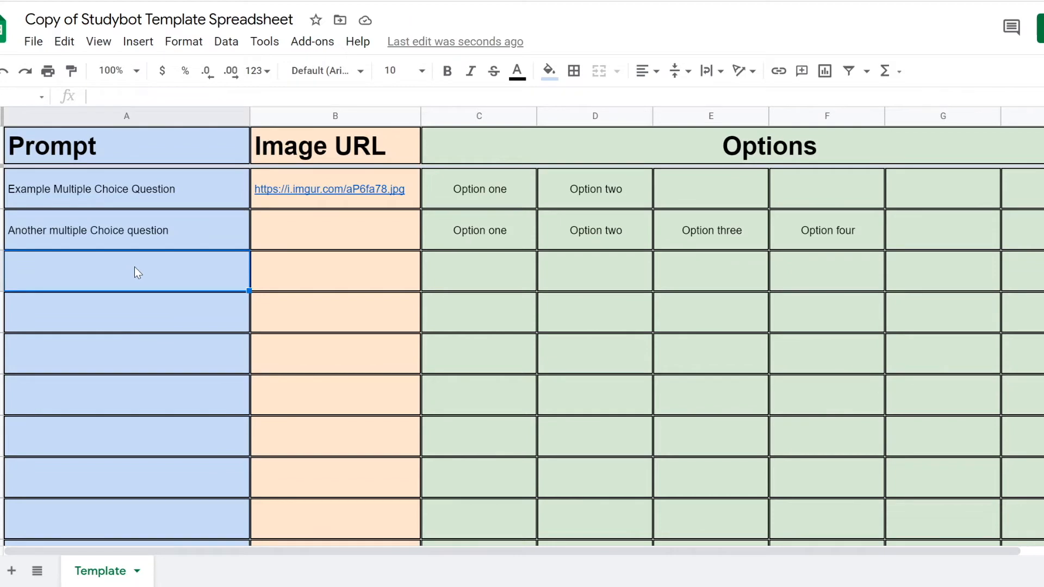
# Add flashcard rows answered 'This is the answer' and 'Spongebob', the latter with an image URL.
pyautogui.write('A flas')
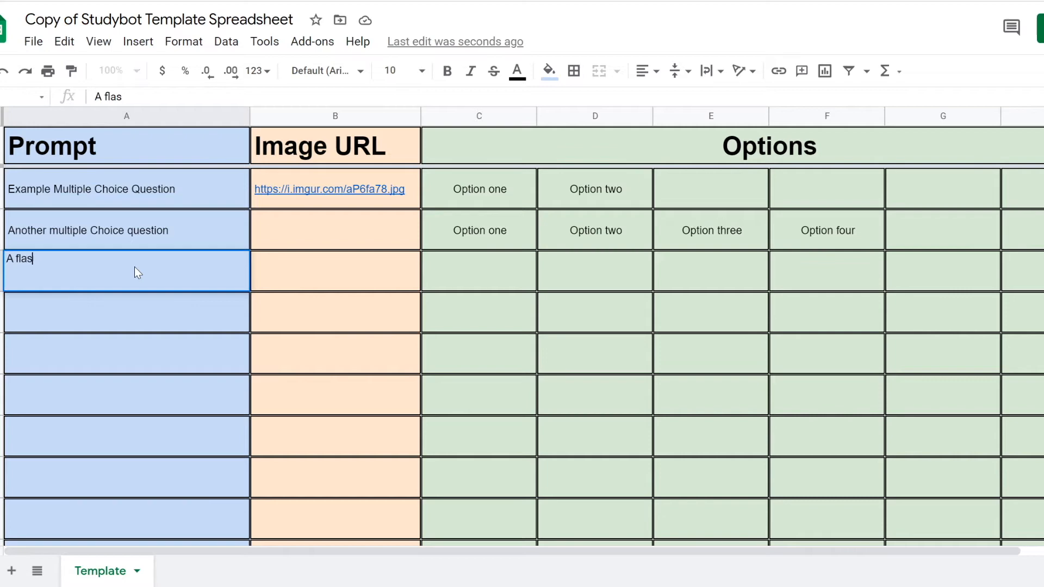
pyautogui.write('hcard question')
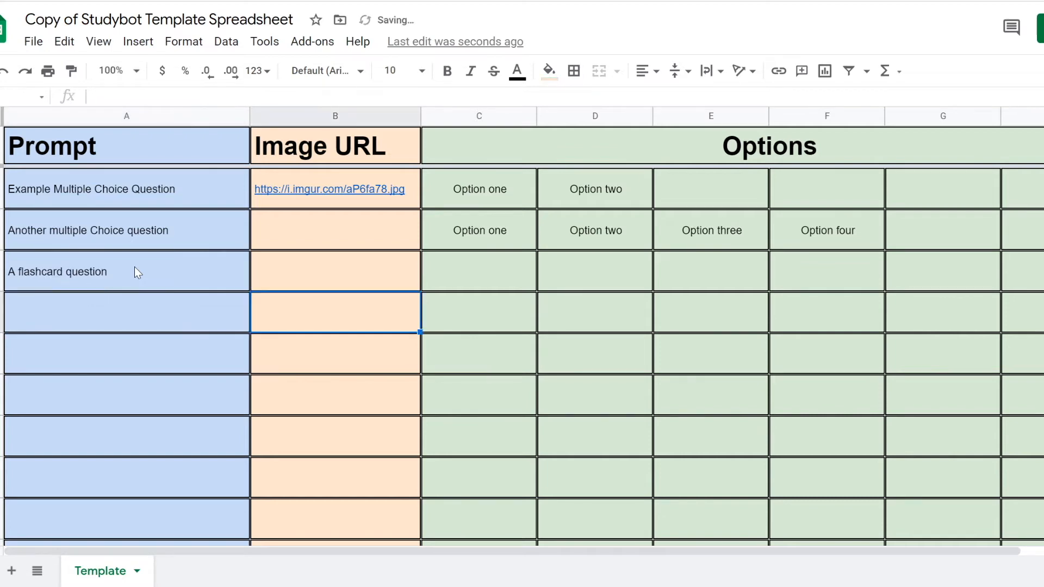
pyautogui.click(335, 271)
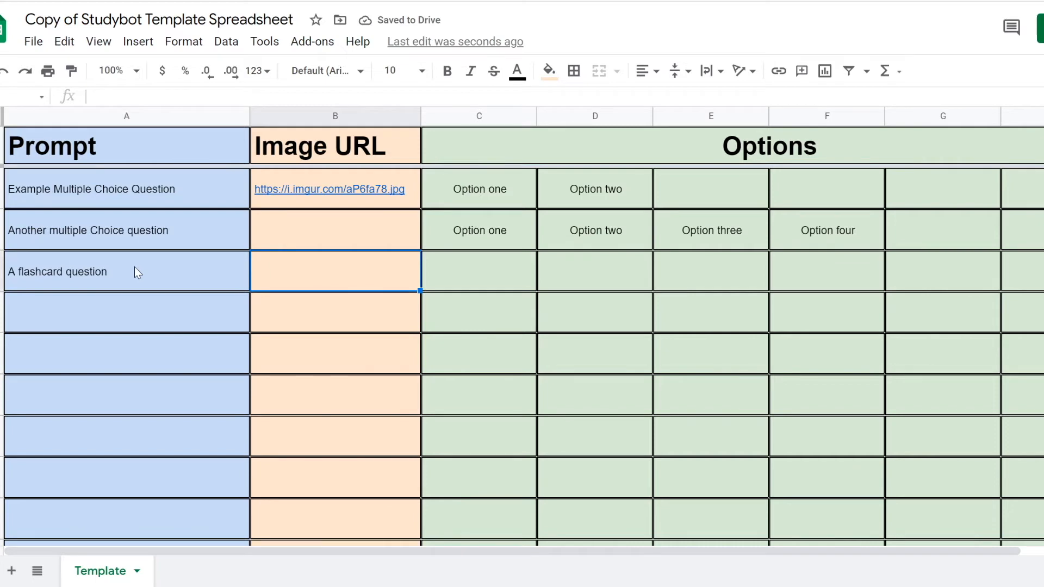
pyautogui.write('This is the answer')
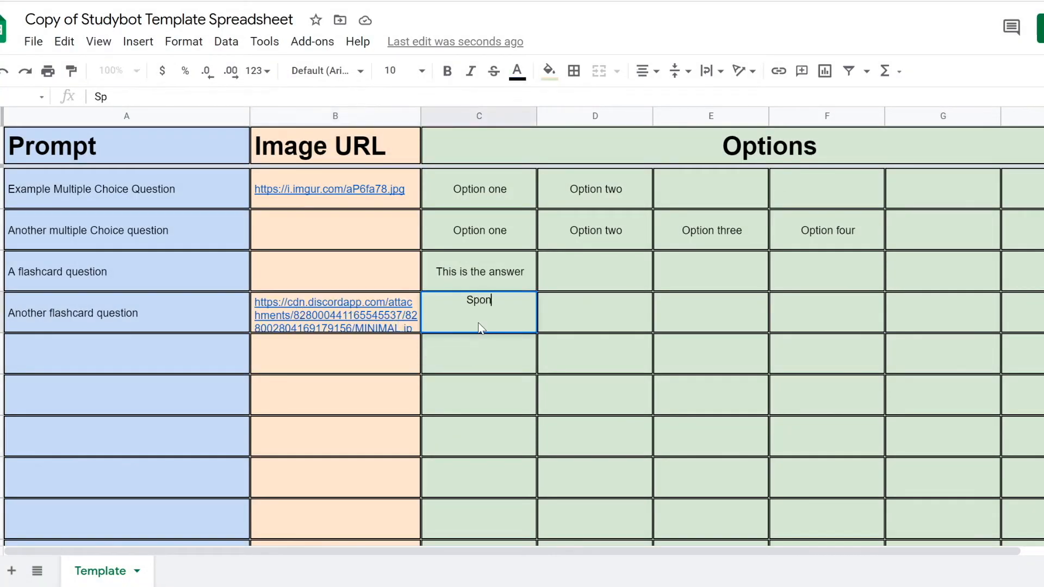
pyautogui.write('Spongebob')
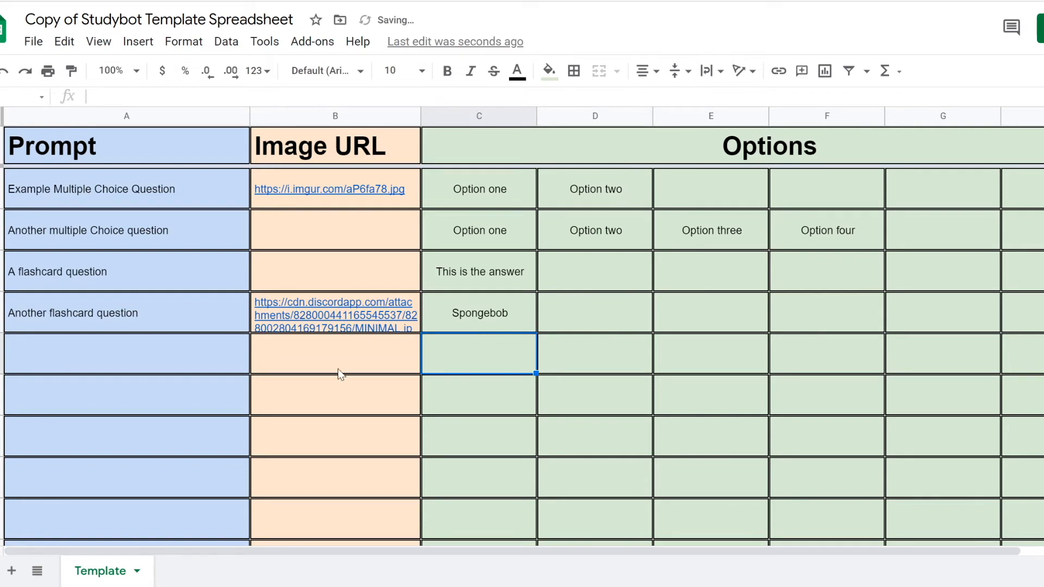
pyautogui.hscroll(3)
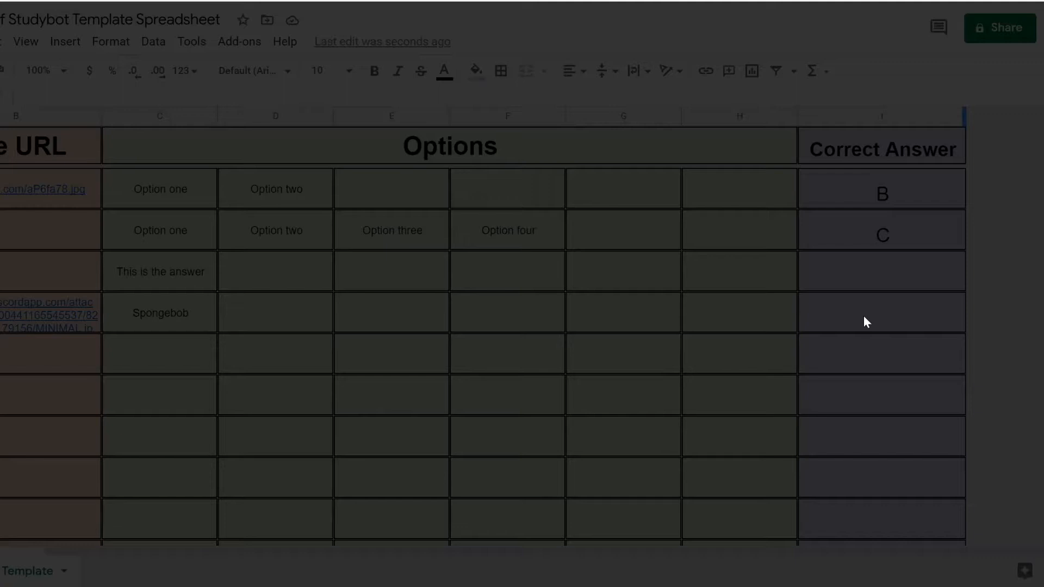
# Change the spreadsheet's sharing to anyone with the link.
pyautogui.click(999, 28)
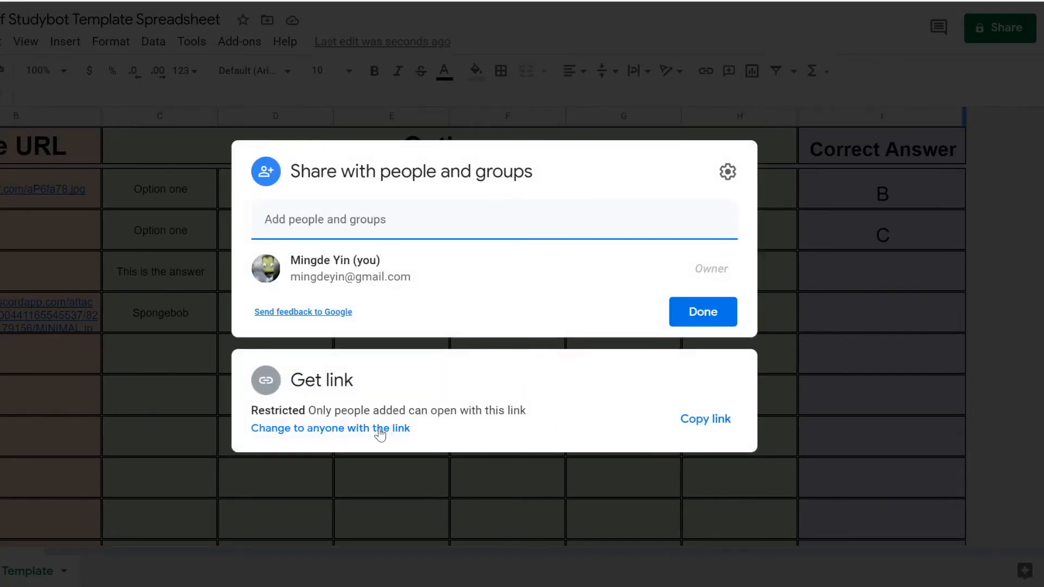
pyautogui.click(330, 428)
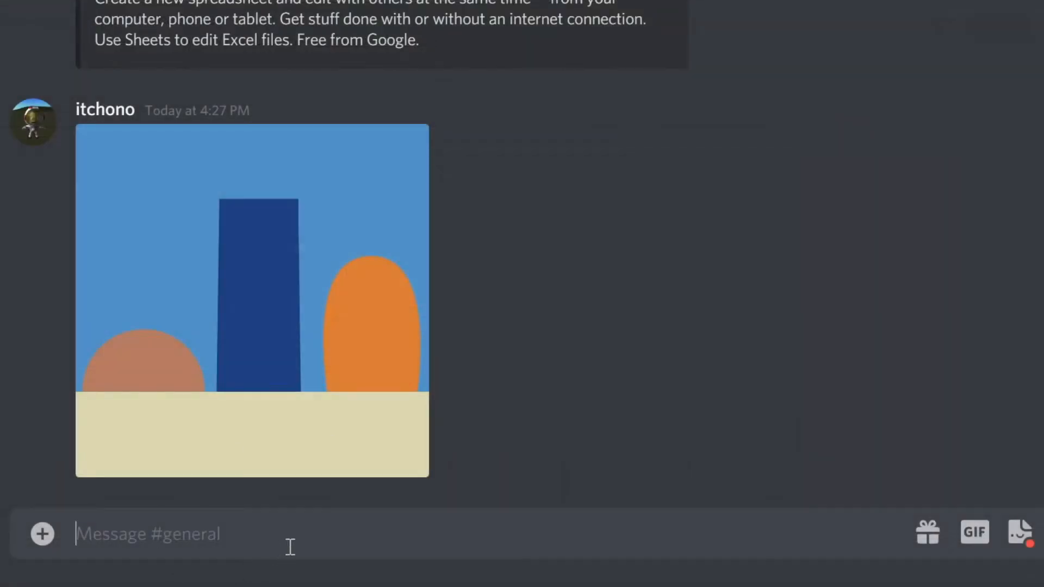
# Send -quiz with the Google Sheets link in #general to start the quiz.
pyautogui.write('-uiq')
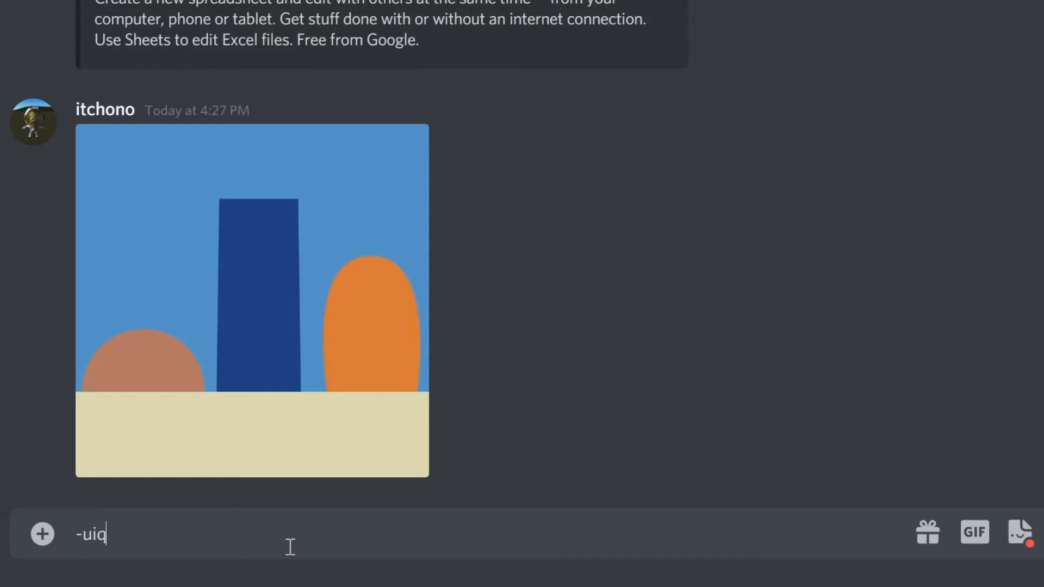
pyautogui.write('quiz')
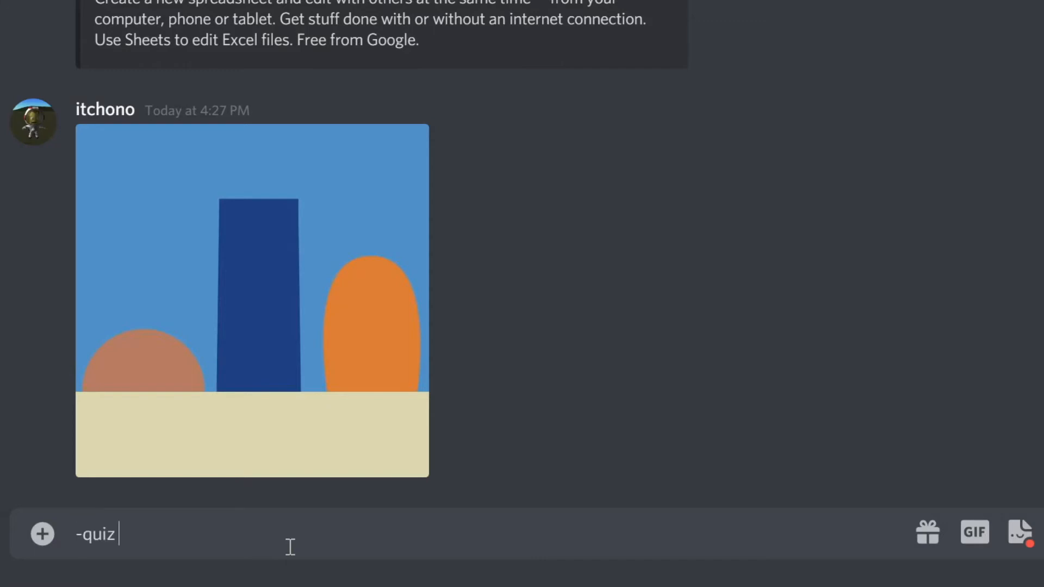
pyautogui.write('https://docs.google.com/spreadsheets/d/1qFpTUFcfgmOk0OTs92_0zayL-UKbL0I_PudgeM8ZwUc/edit?usp=sharing')
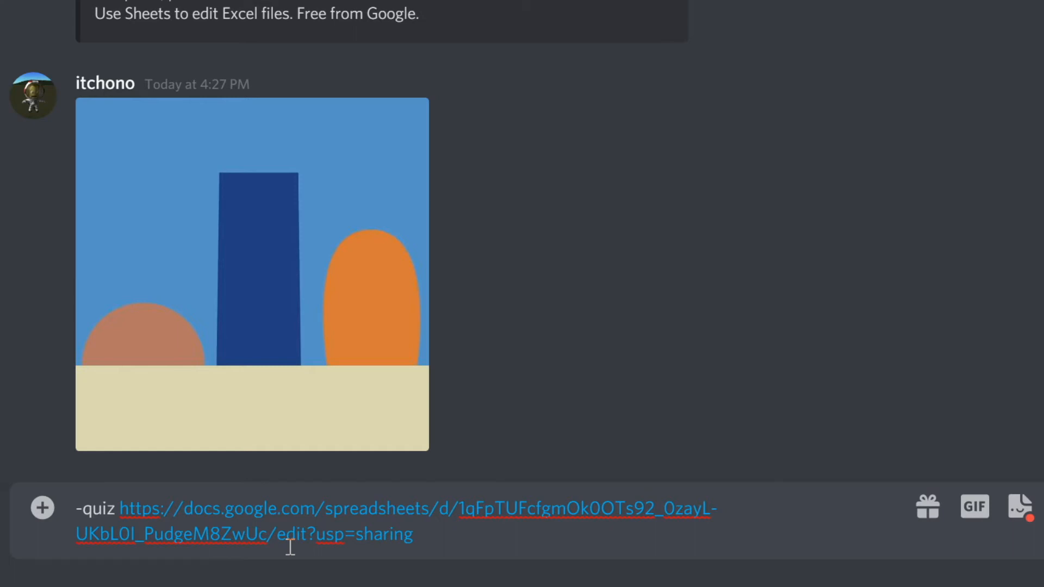
pyautogui.press('Enter')
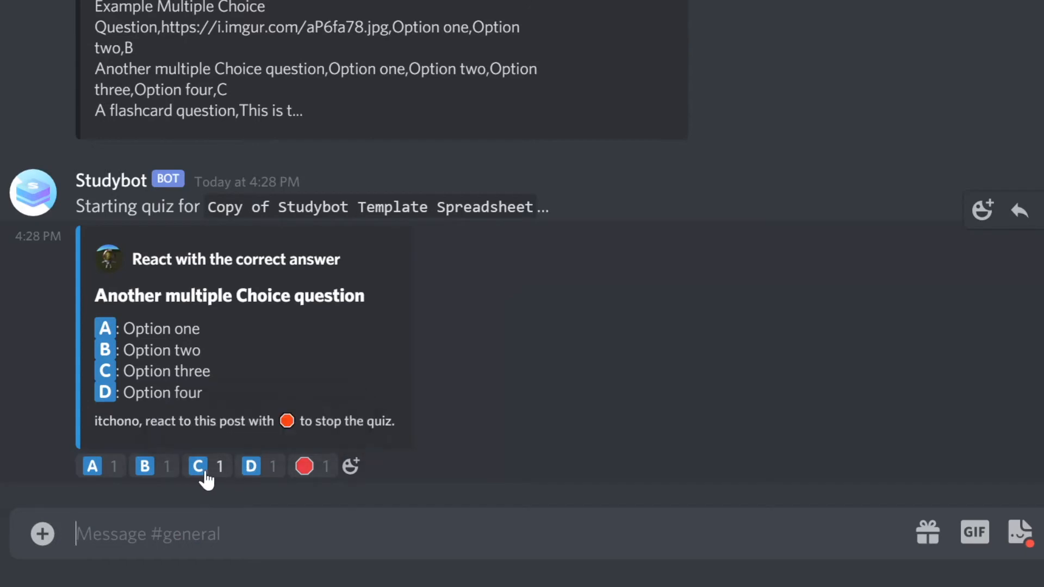
# Answer the image question with C and reveal flashcard answers until the deck is exhausted.
pyautogui.click(197, 465)
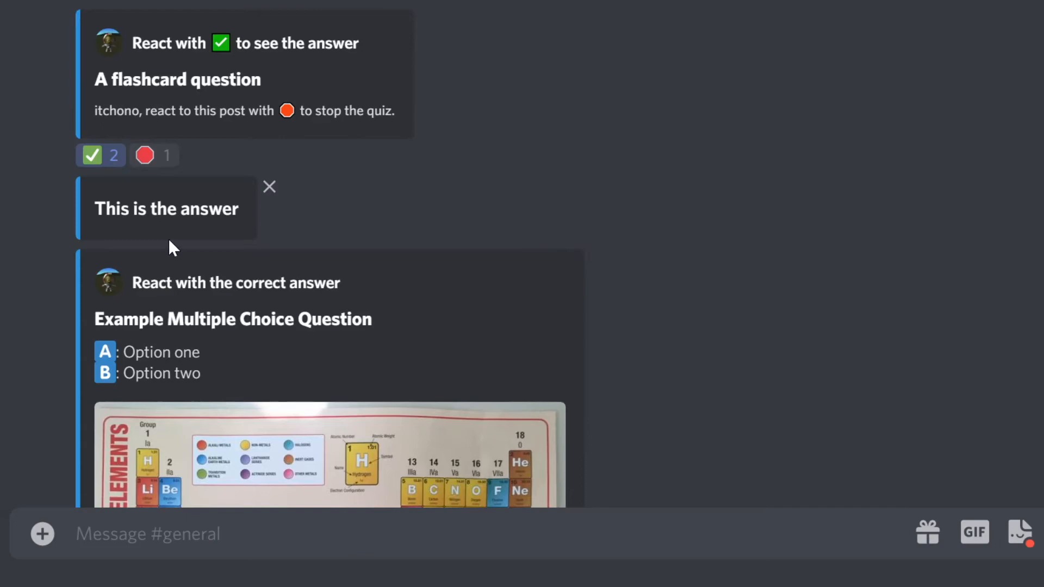
pyautogui.scroll(-3)
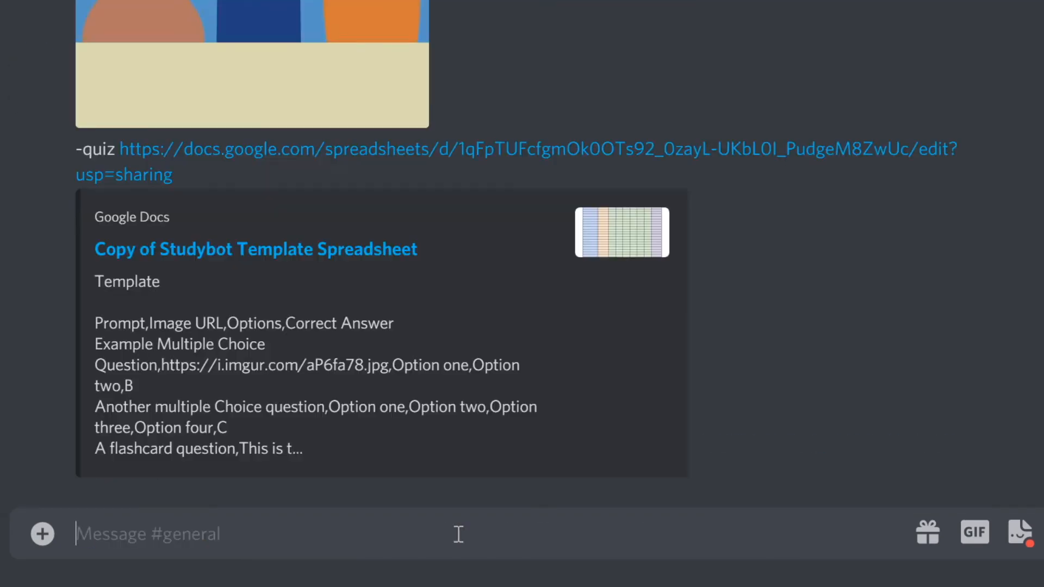
pyautogui.scroll(-3)
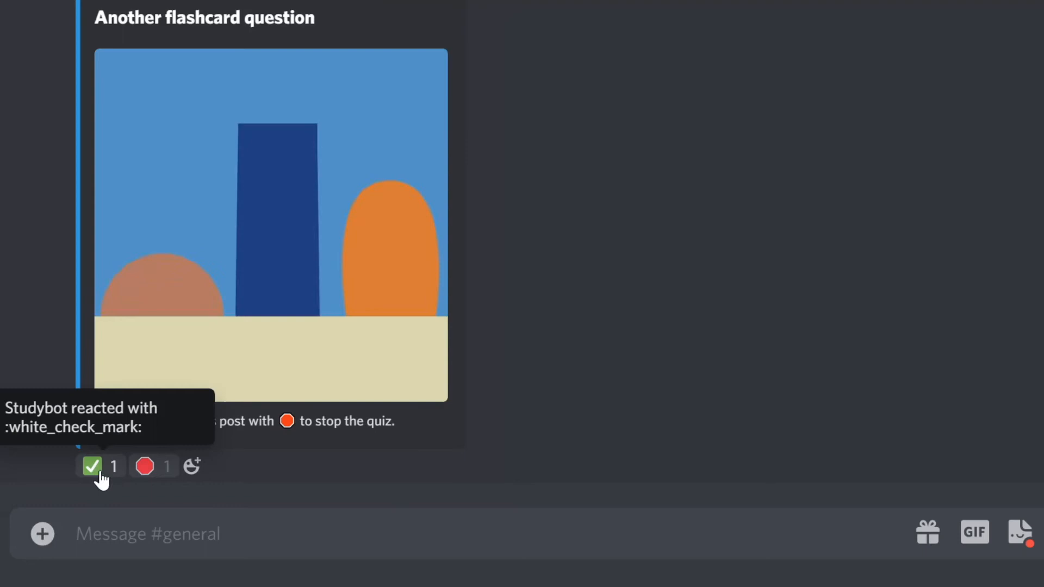
pyautogui.click(100, 466)
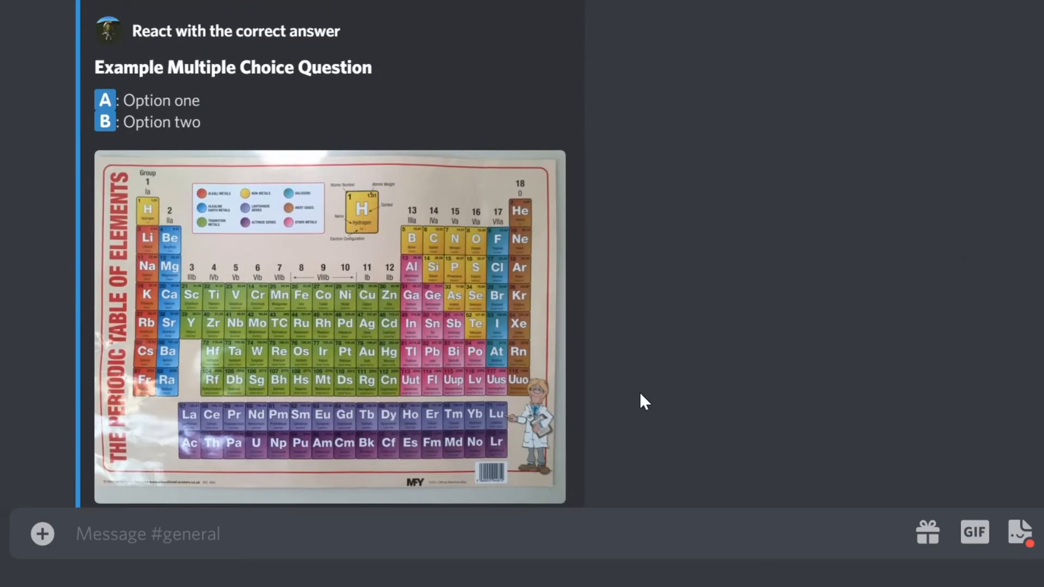
pyautogui.scroll(-3)
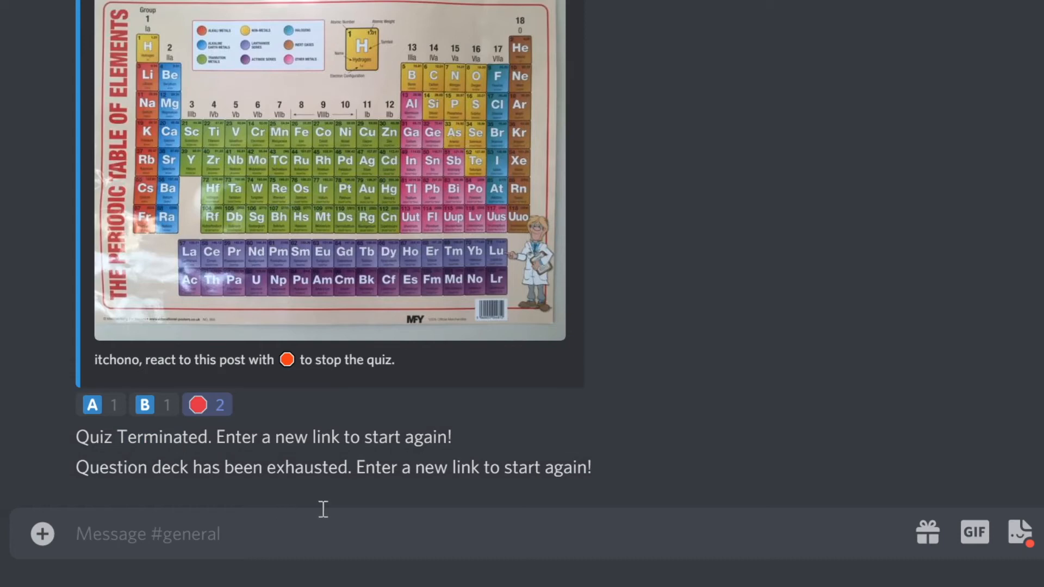
pyautogui.moveTo(302, 529)
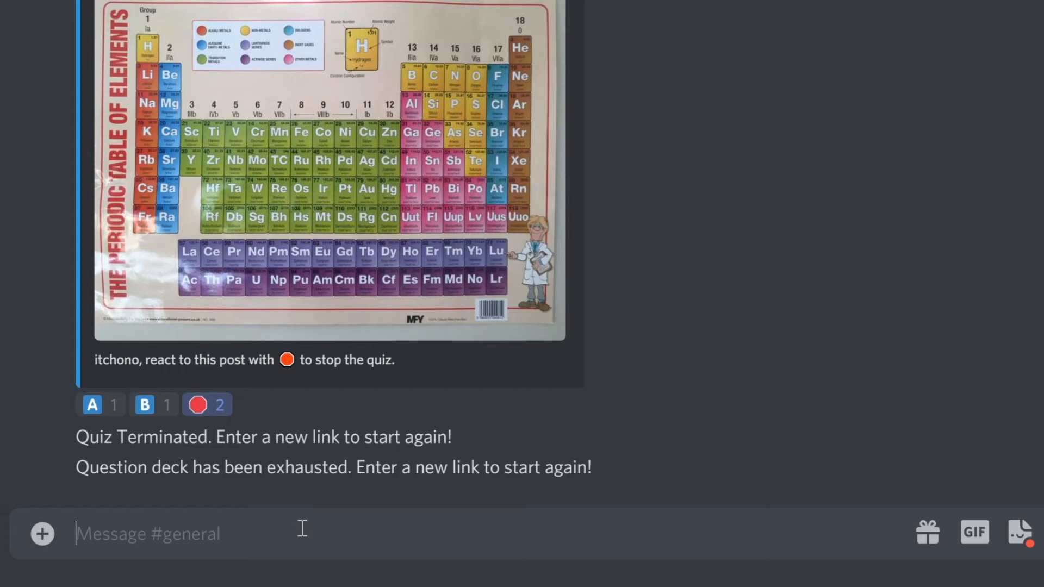
# Bind the sheet as Test Quiz, quiz it by name, unbind it, then retype -bind.
pyautogui.write('-bin')
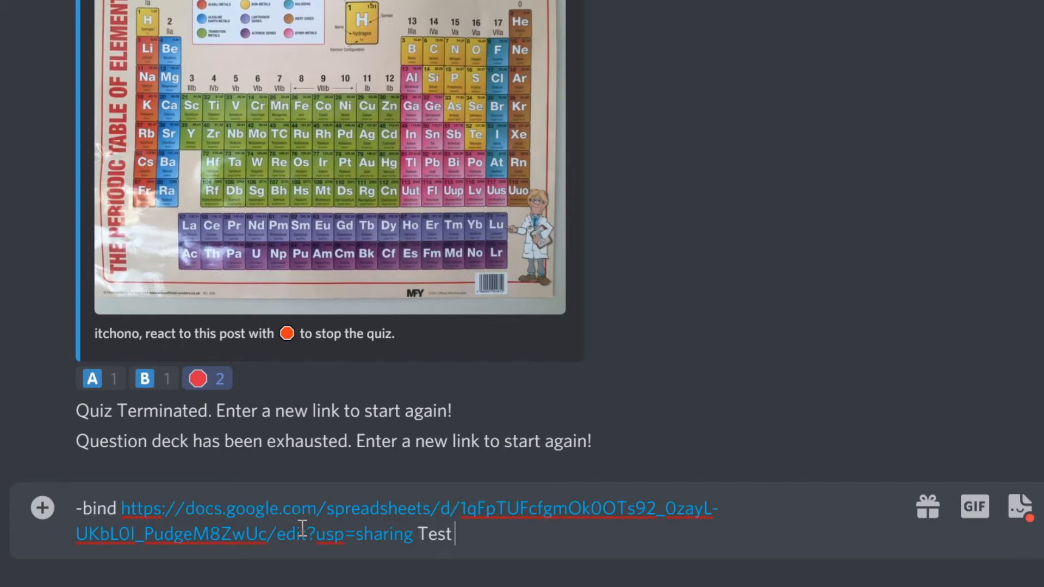
pyautogui.press('Enter')
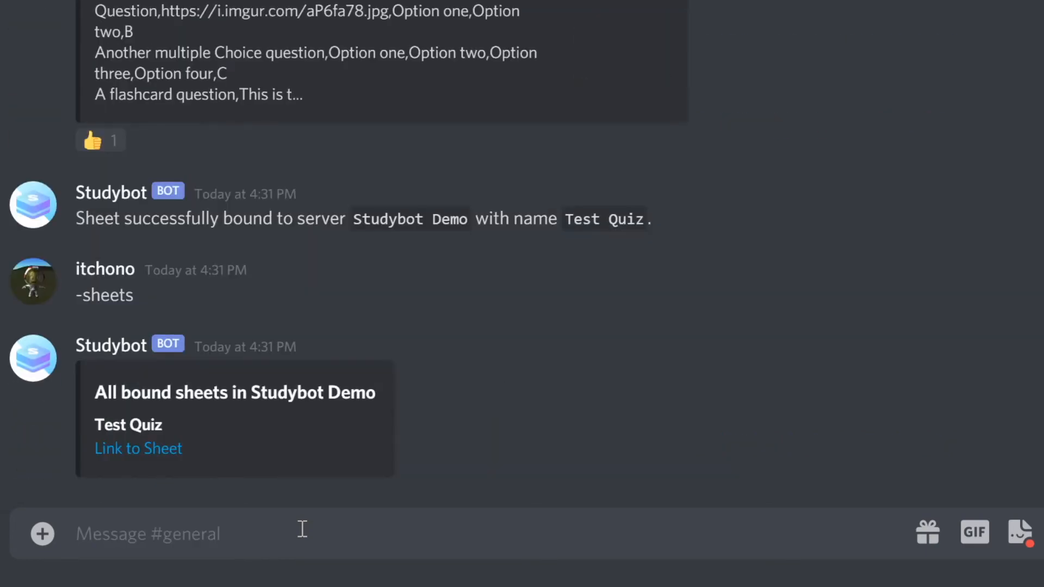
pyautogui.write('-quiz Test')
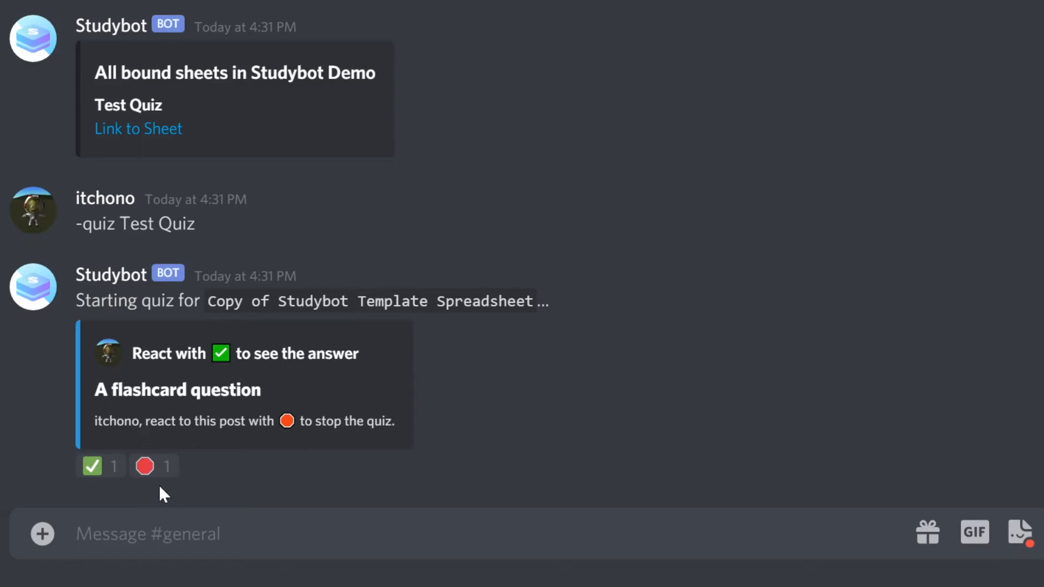
pyautogui.write('-unb')
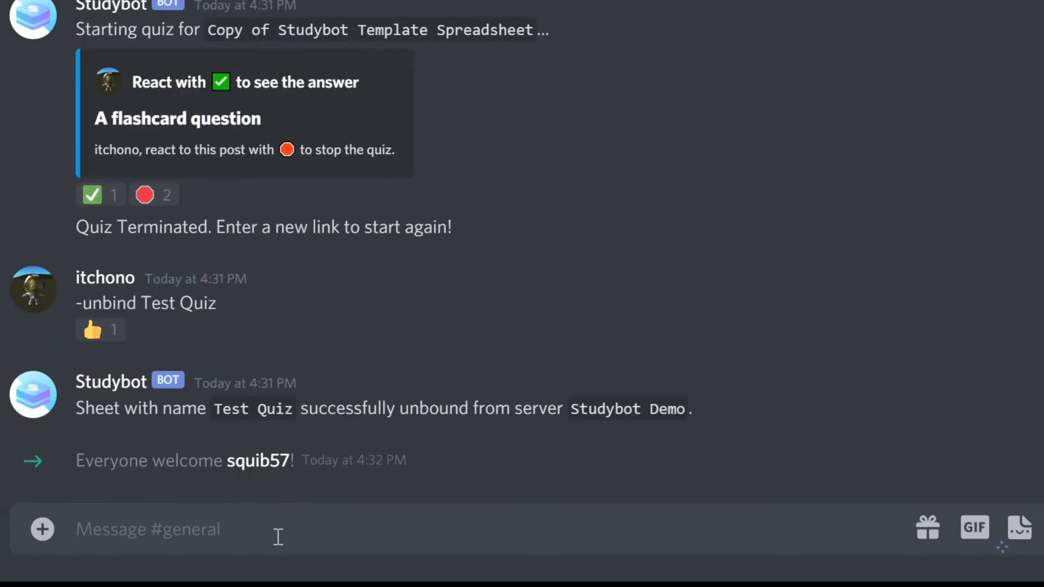
pyautogui.write('-bind https://docs.google.com/spreadsheets/d/1qFpTUFcfgmOk0OTs92_0zayL-UKbL0I_PudgeM8ZwUc/edit?usp=sharing Test Quiz')
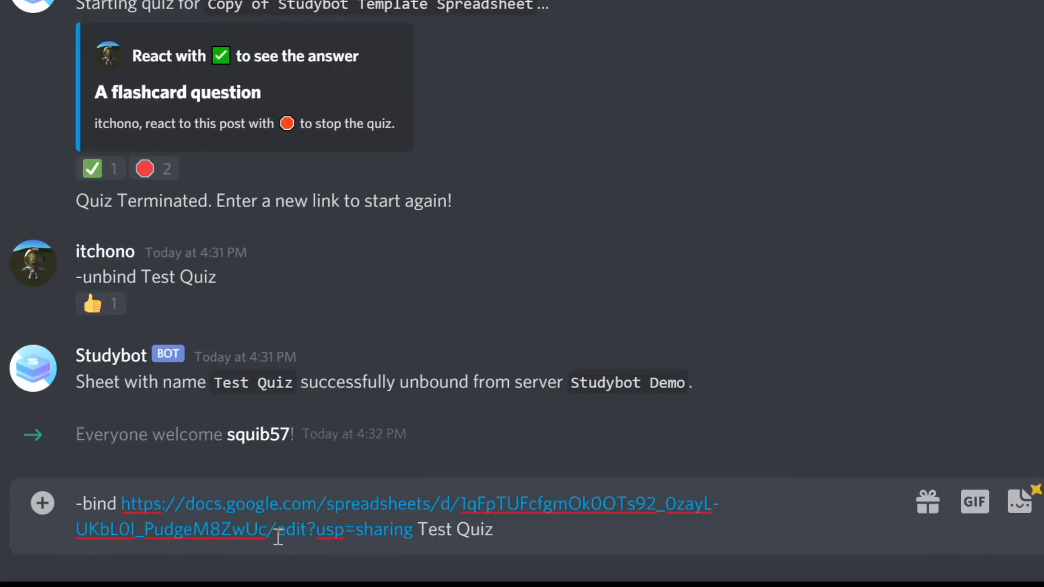
# Send the bind command and allow all users to bind sheets with -allowuserbind.
pyautogui.press('enter')
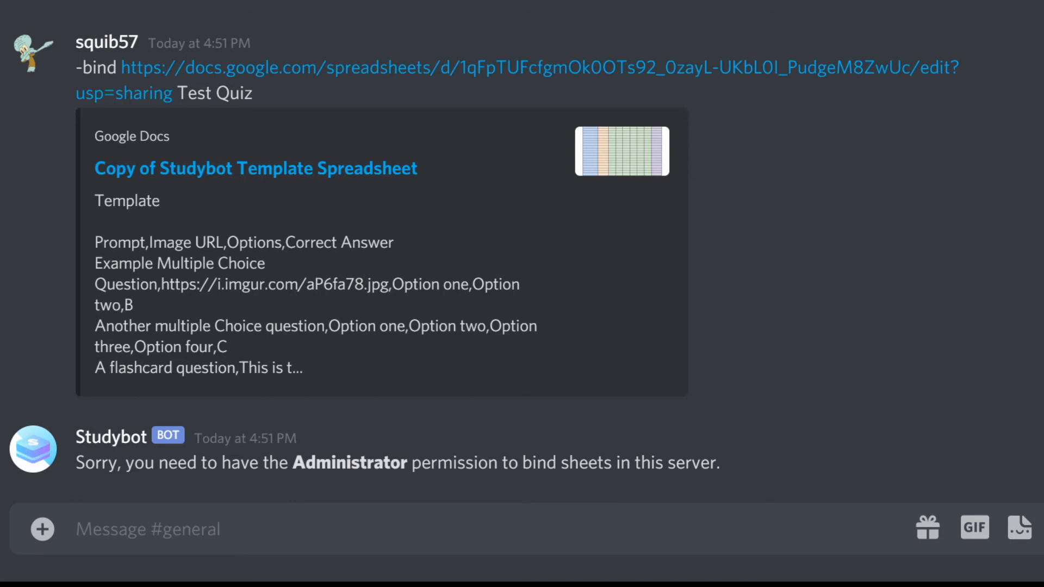
pyautogui.moveTo(388, 532)
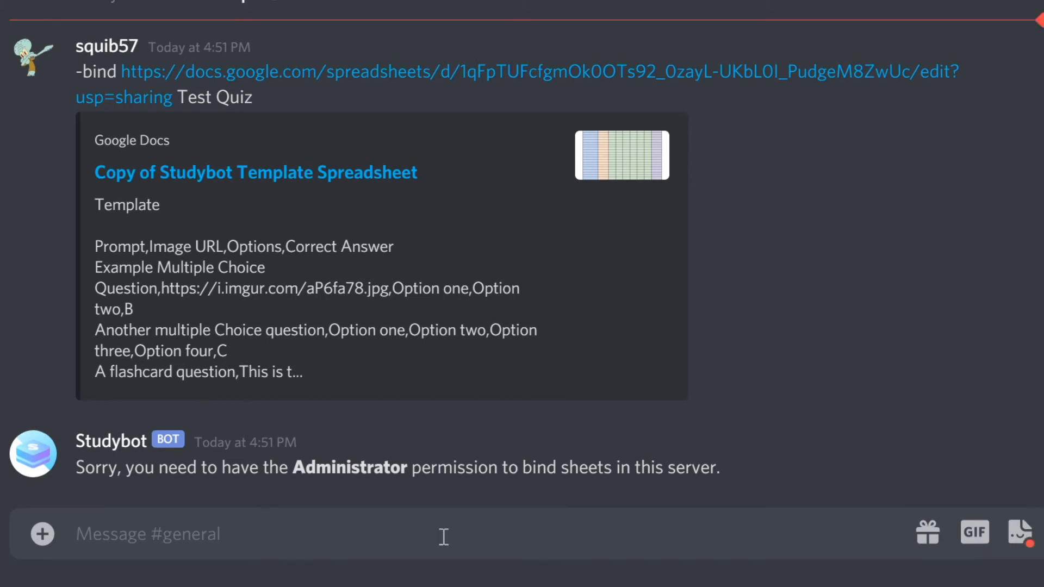
pyautogui.write('-allow')
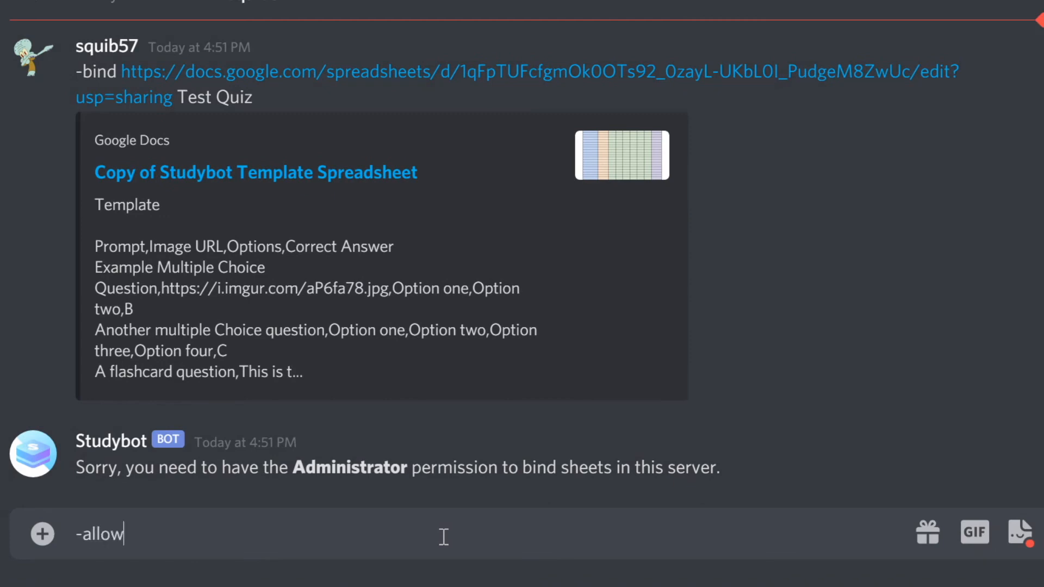
pyautogui.press('enter')
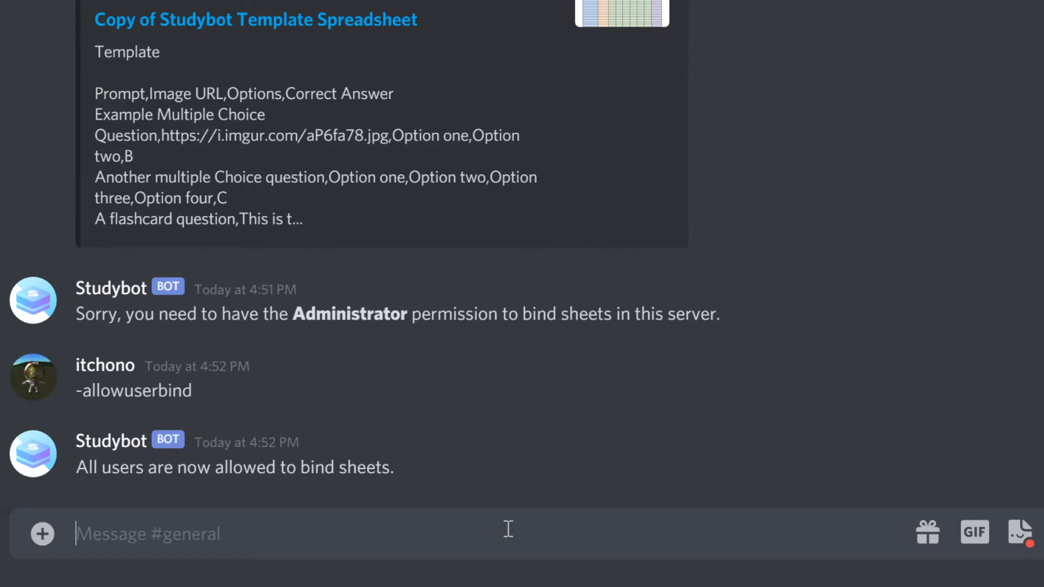
# Request Studybot's official curated sheets with -explore and open the link.
pyautogui.write('-explore')
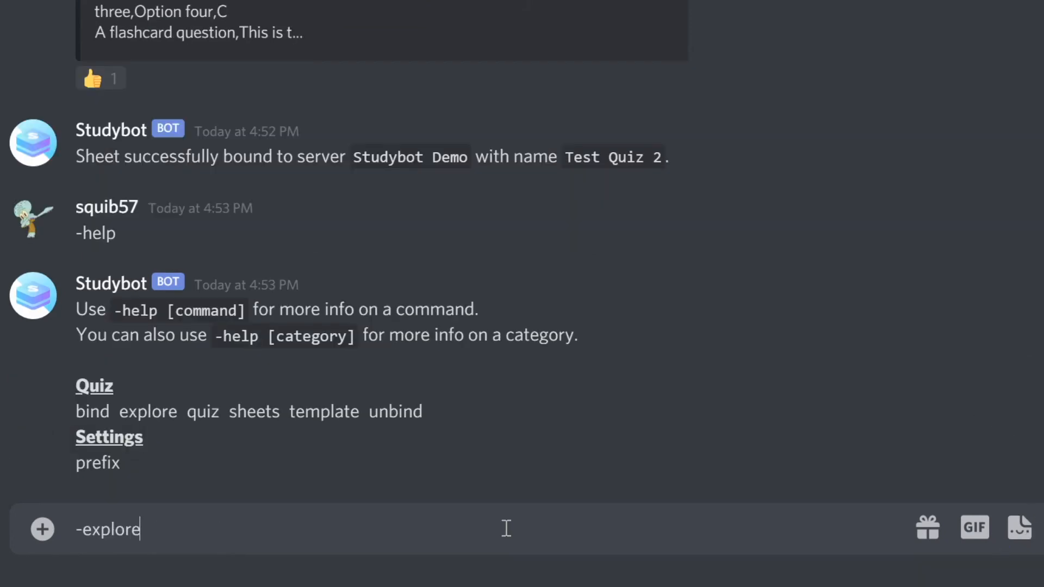
pyautogui.press('enter')
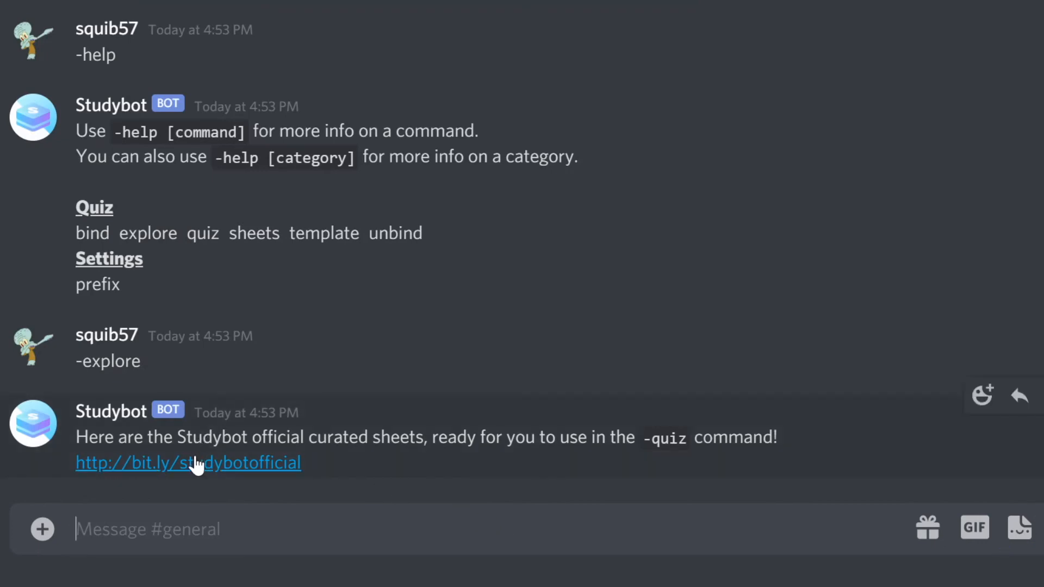
pyautogui.click(187, 463)
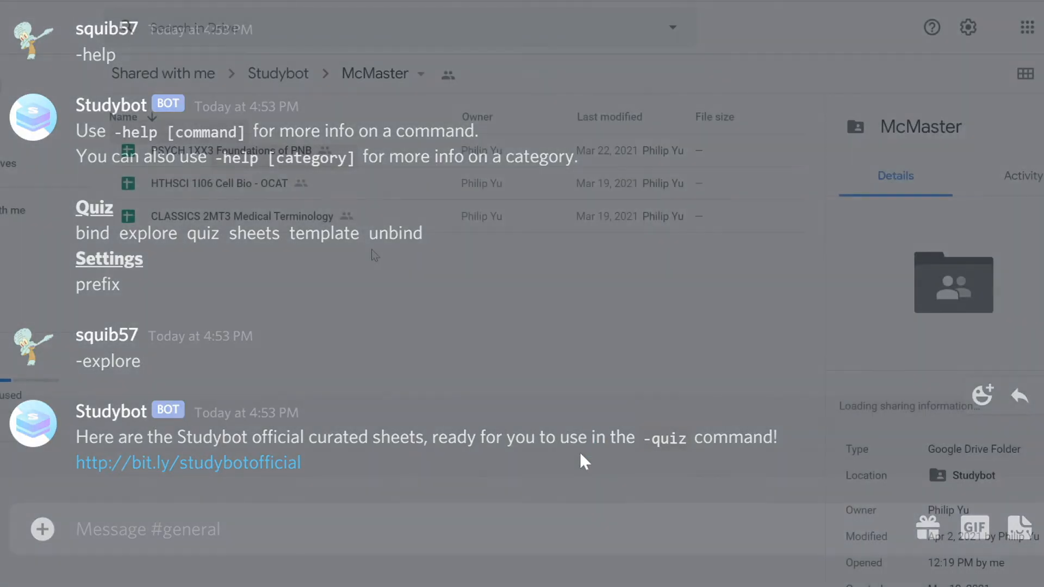
# Copy the shareable link for the CLASSICS 2MT3 Medical Terminology sheet.
pyautogui.rightClick(240, 216)
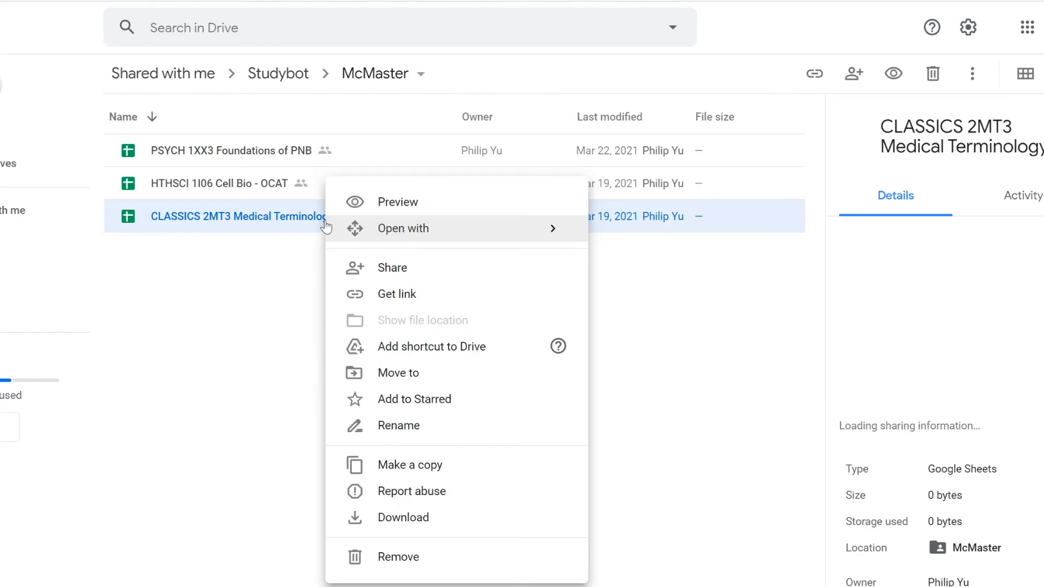
pyautogui.click(398, 202)
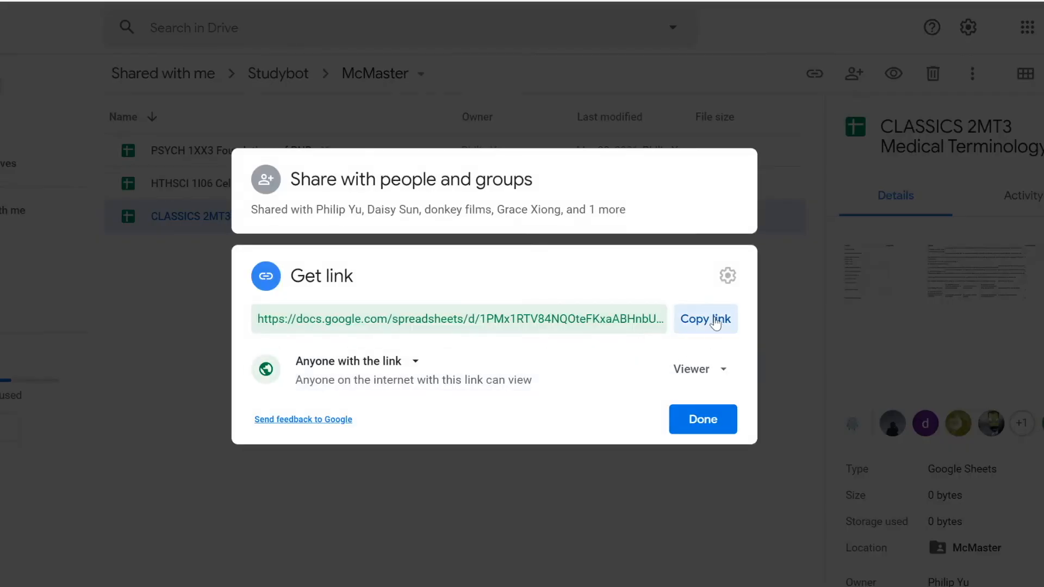
pyautogui.click(705, 319)
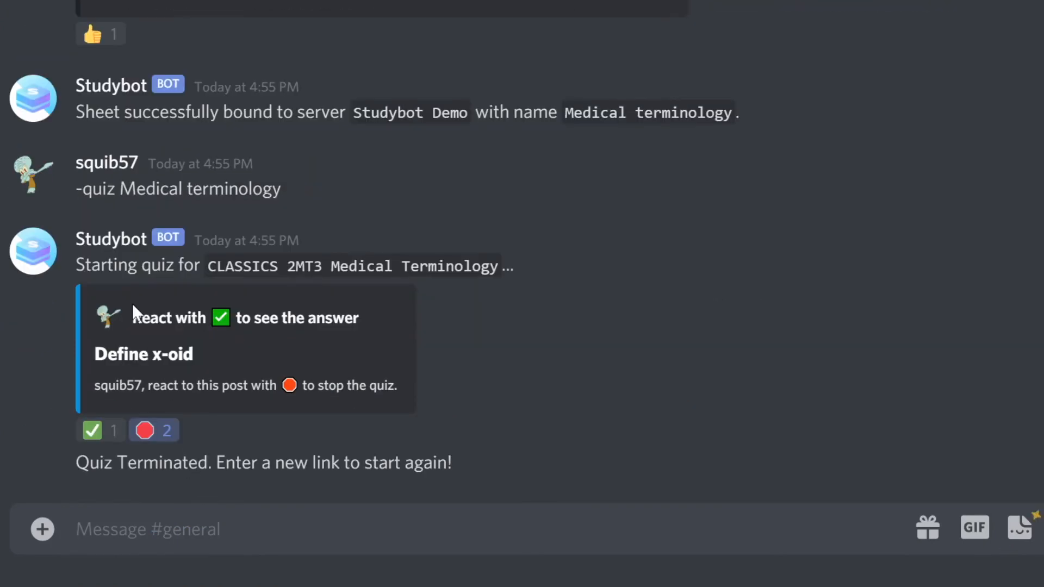
# Start a direct message with Studybot from its name's context menu.
pyautogui.click(110, 239)
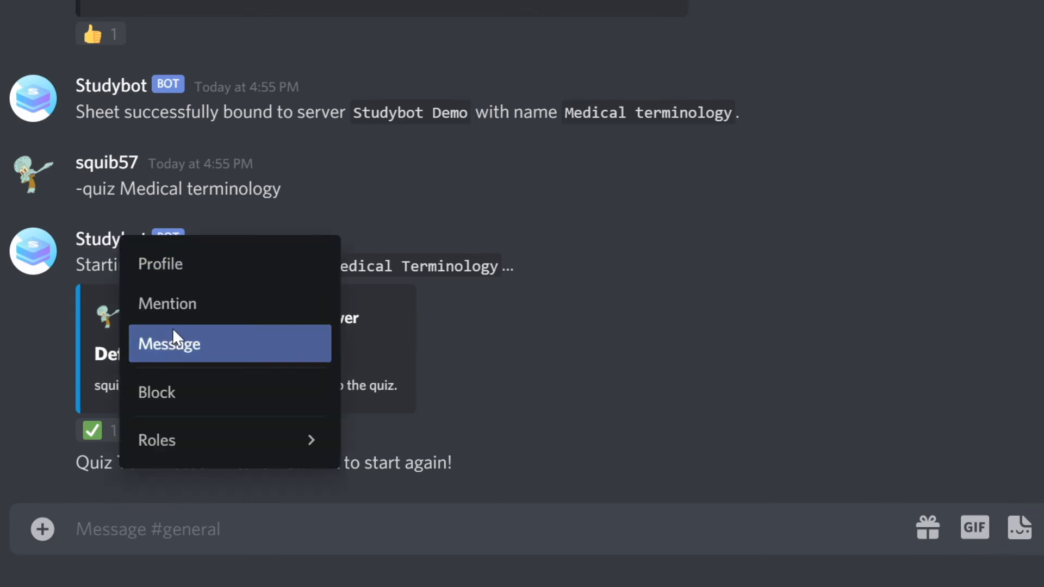
pyautogui.moveTo(195, 350)
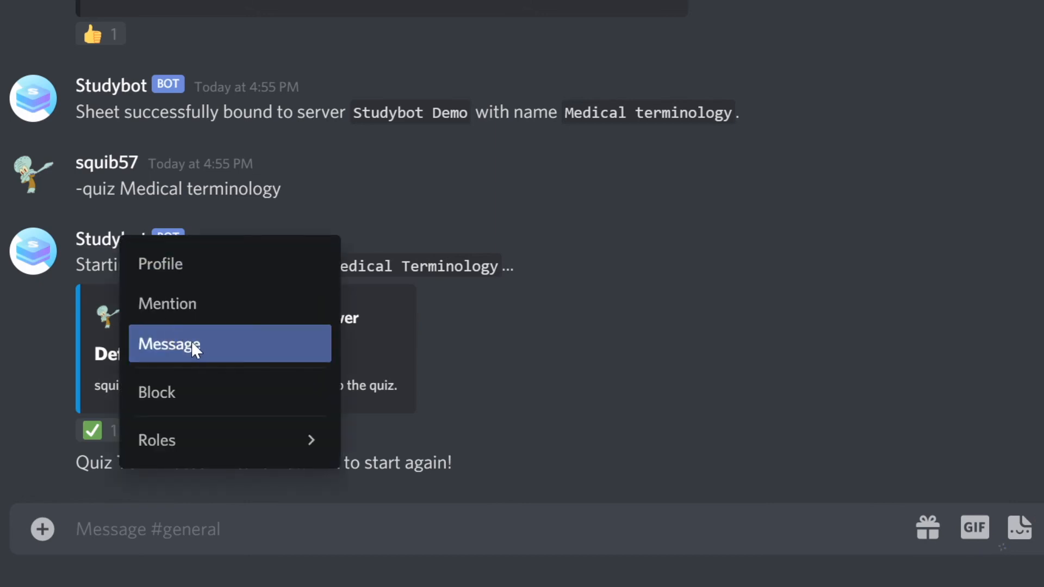
pyautogui.moveTo(373, 358)
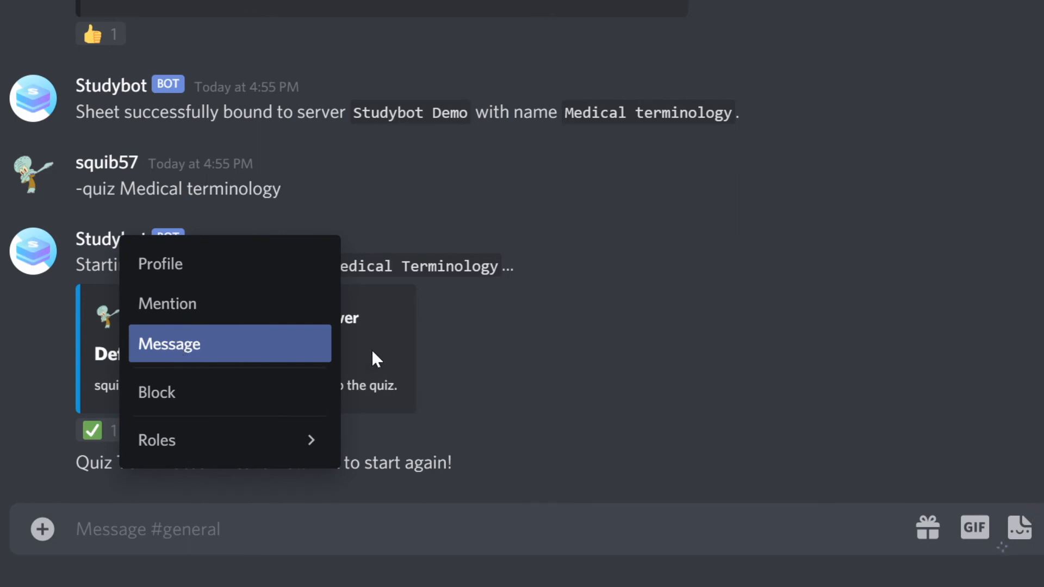
pyautogui.click(169, 343)
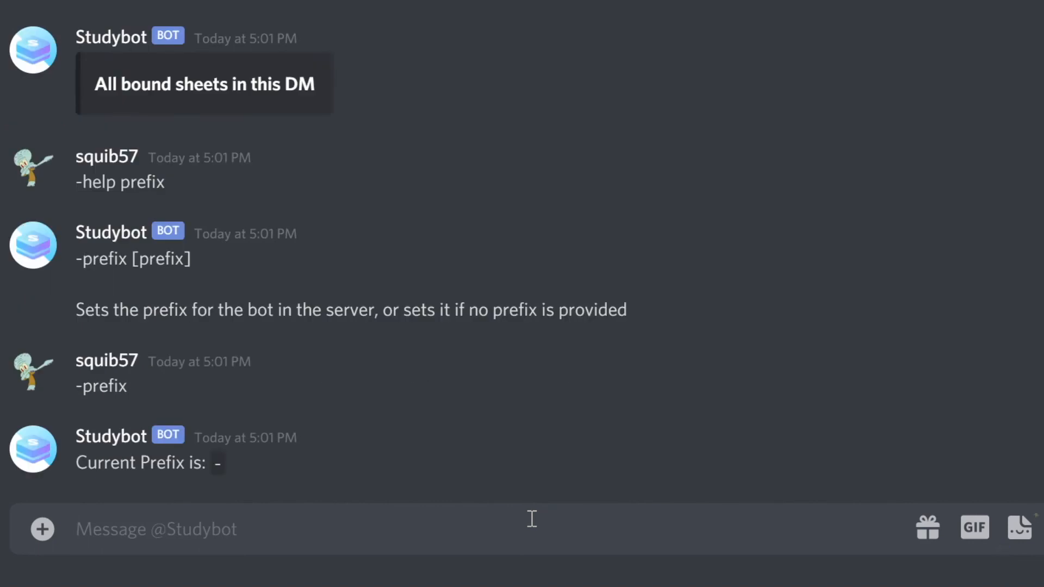
# Change Studybot's prefix to * in the DM, then send *prefix -.
pyautogui.write('-prefix')
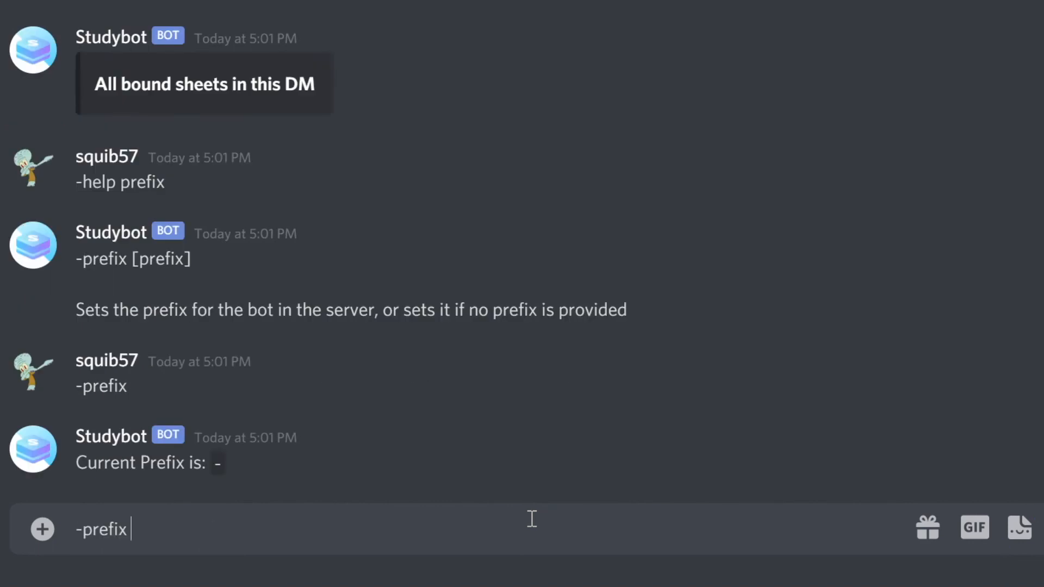
pyautogui.press('Enter')
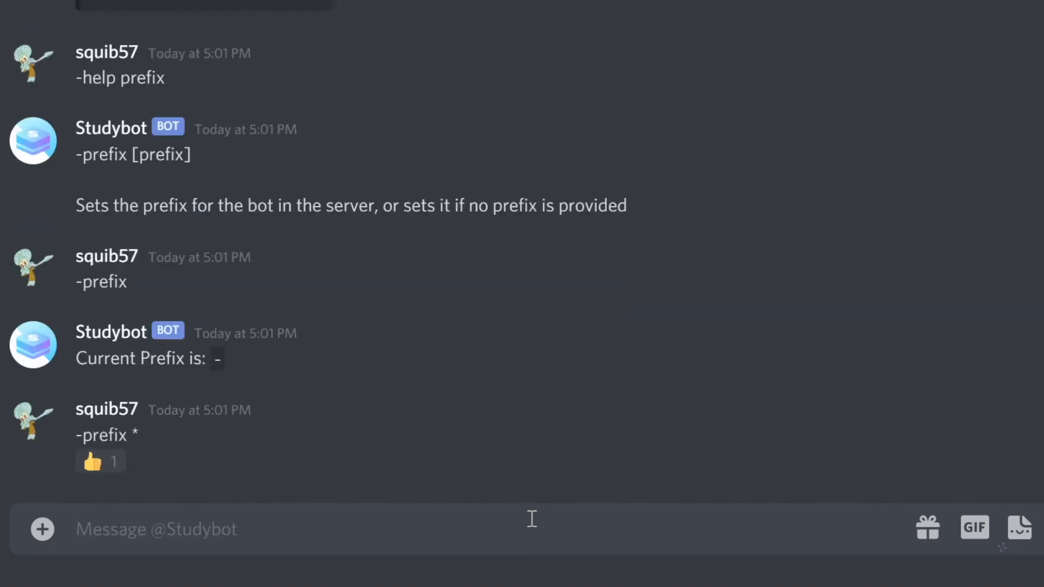
pyautogui.write('*')
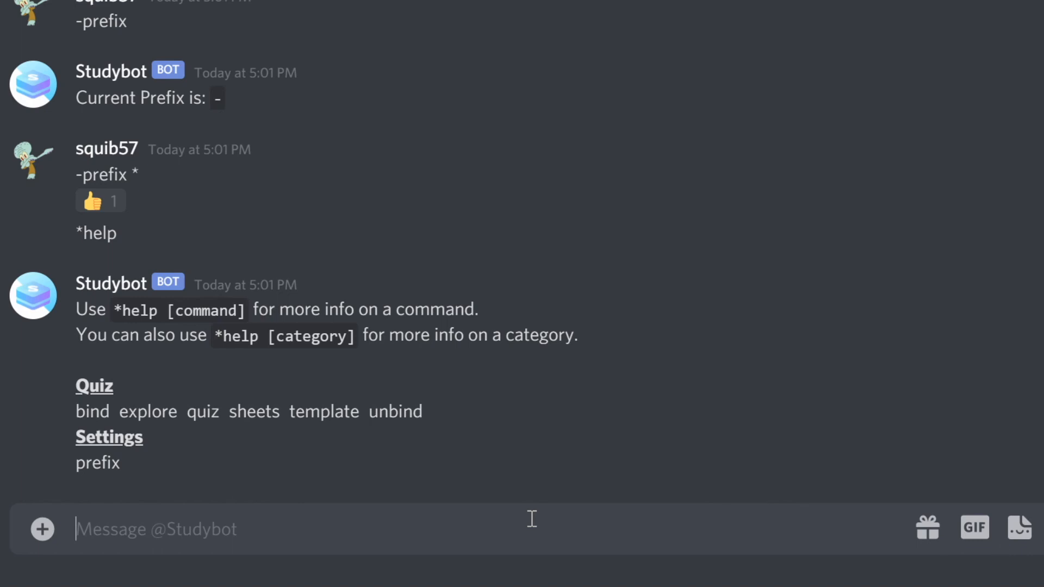
pyautogui.write('*prefix -')
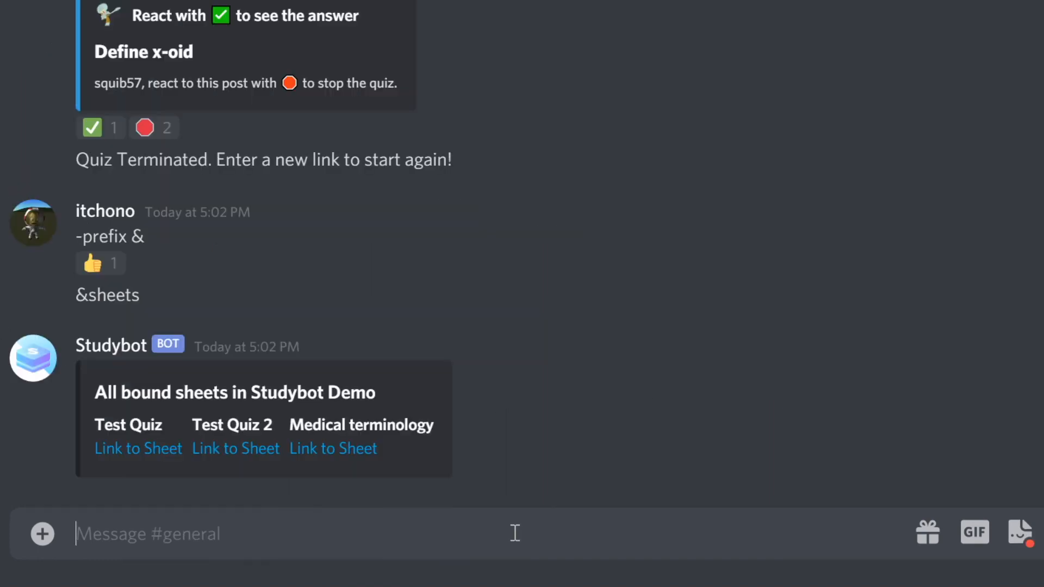
pyautogui.write('@Studybot')
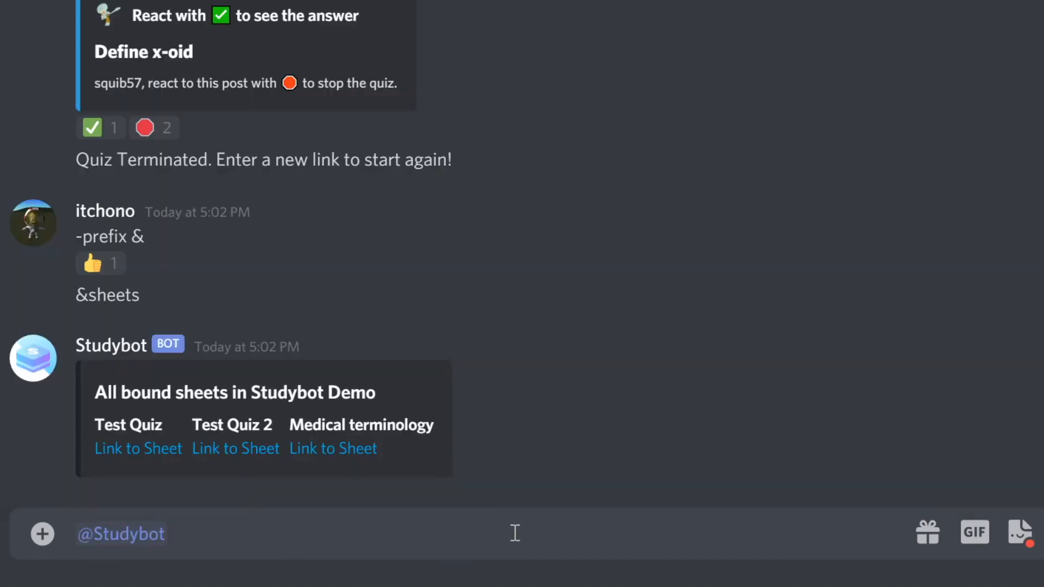
pyautogui.write('prefix')
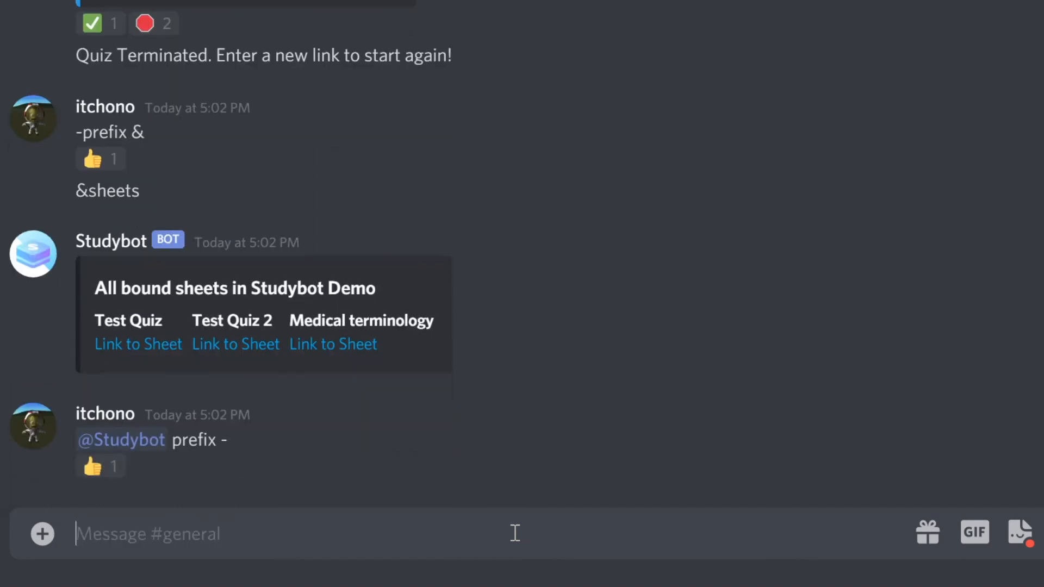
pyautogui.write('-help')
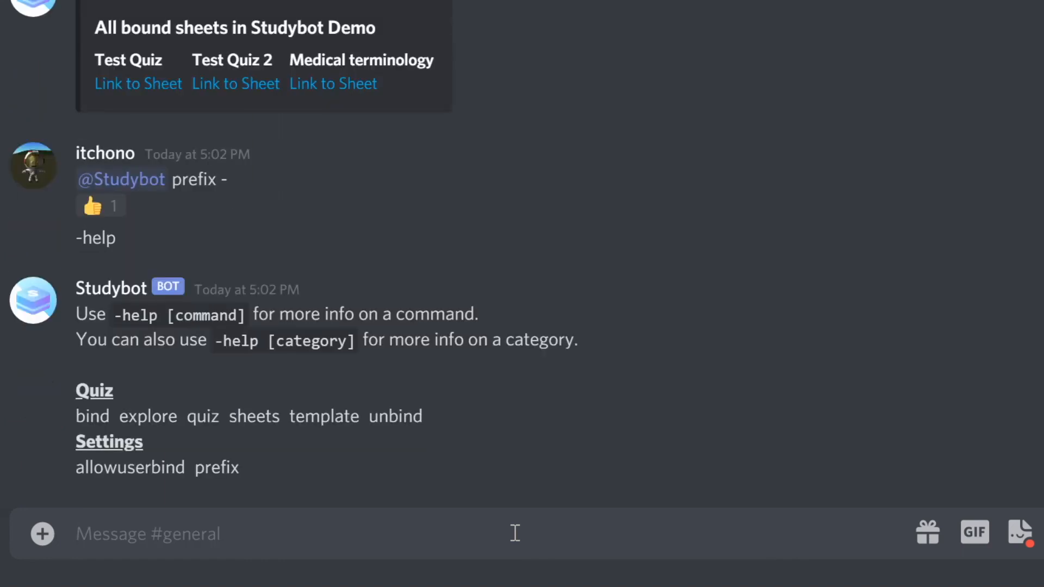
pyautogui.write('-h')
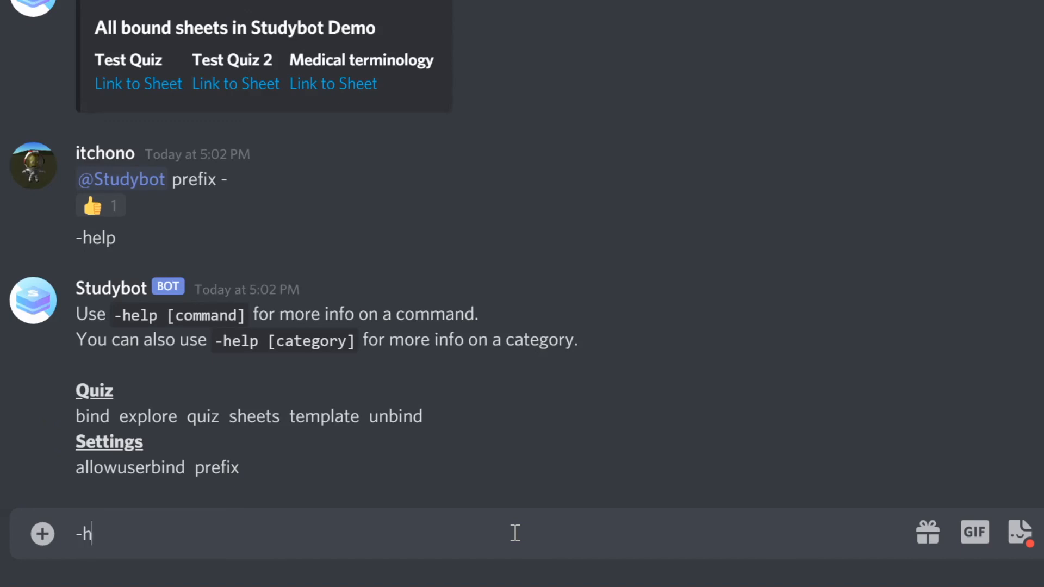
pyautogui.press('Enter')
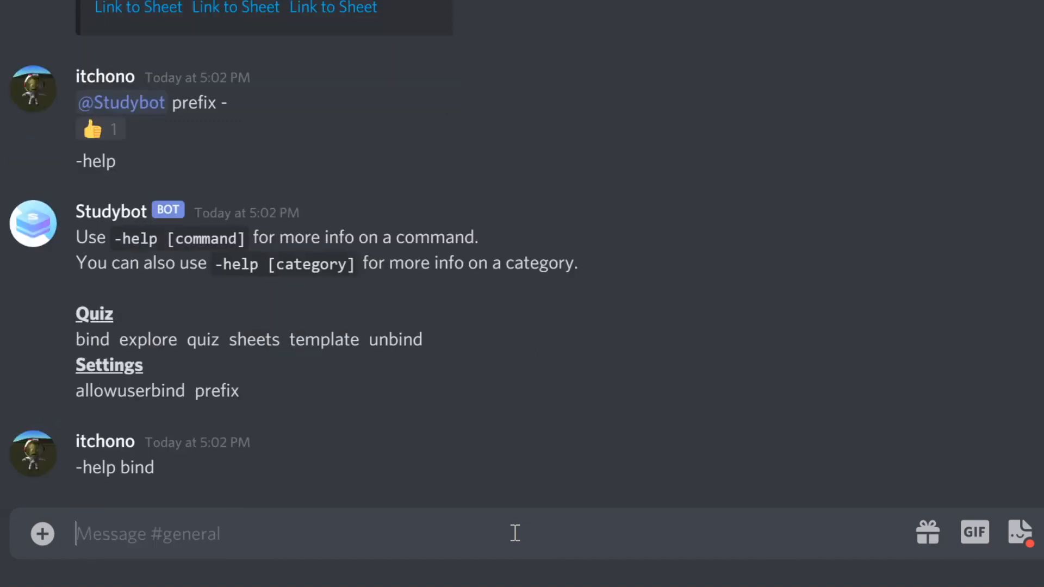
pyautogui.write('-b')
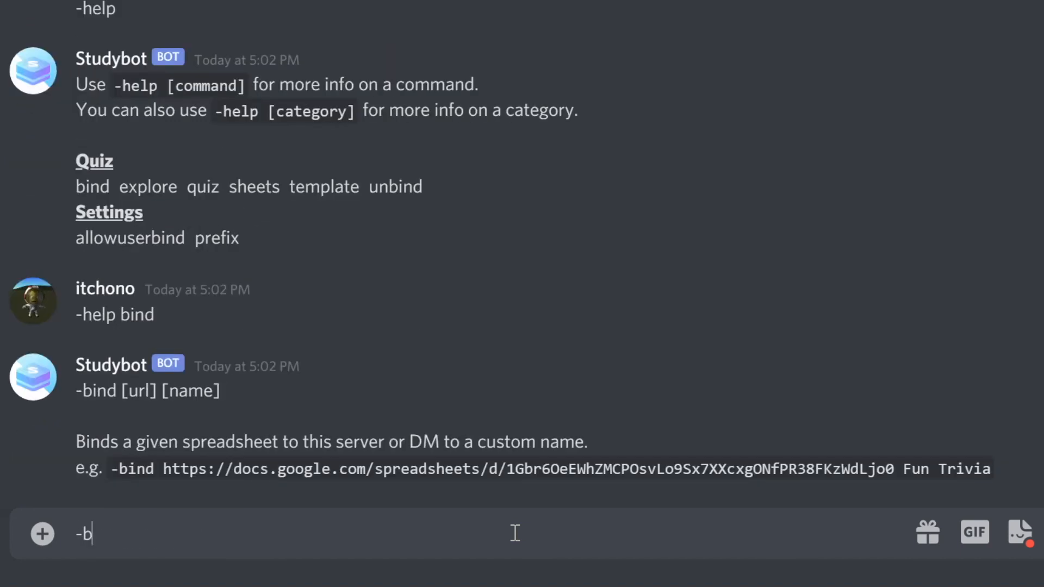